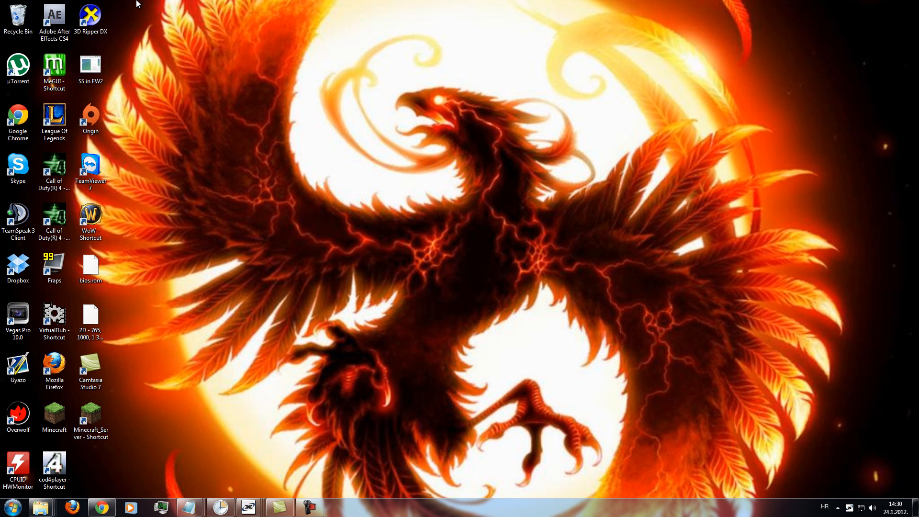
mouse_move(123, 10)
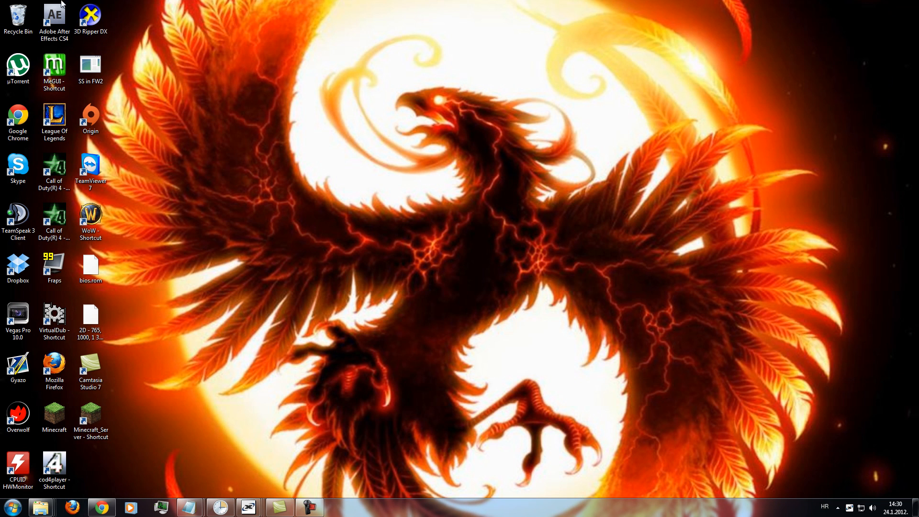
In Fraps' Movies settings, choose 30 fps Full-size and uncheck Record Win7 sound.
left_click_drag(68, 5, 211, 249)
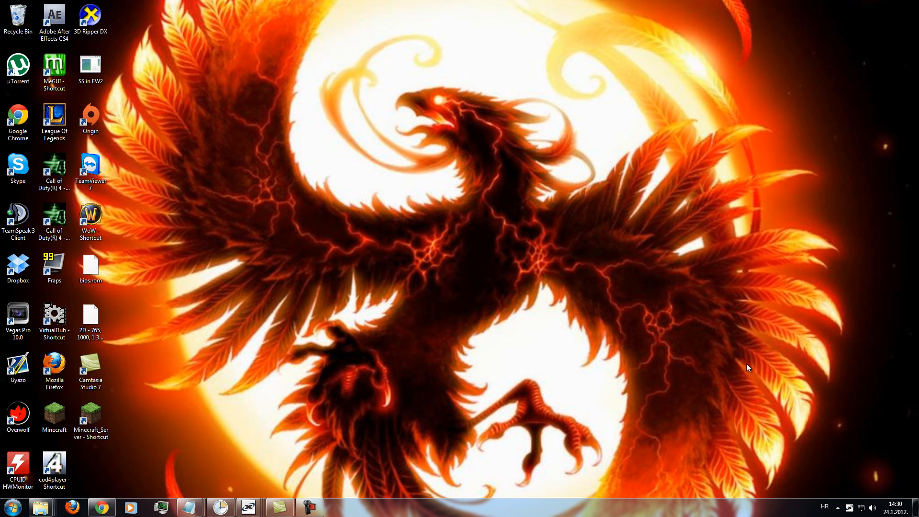
mouse_move(902, 10)
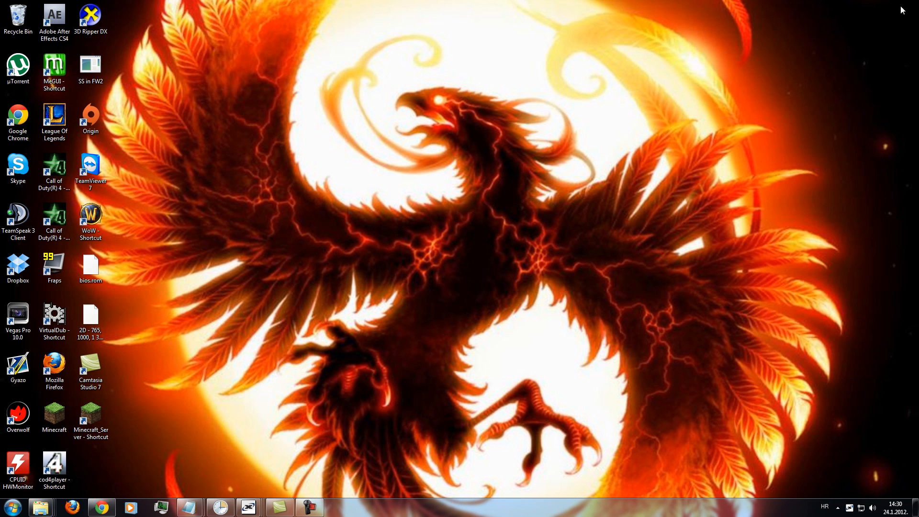
mouse_move(183, 376)
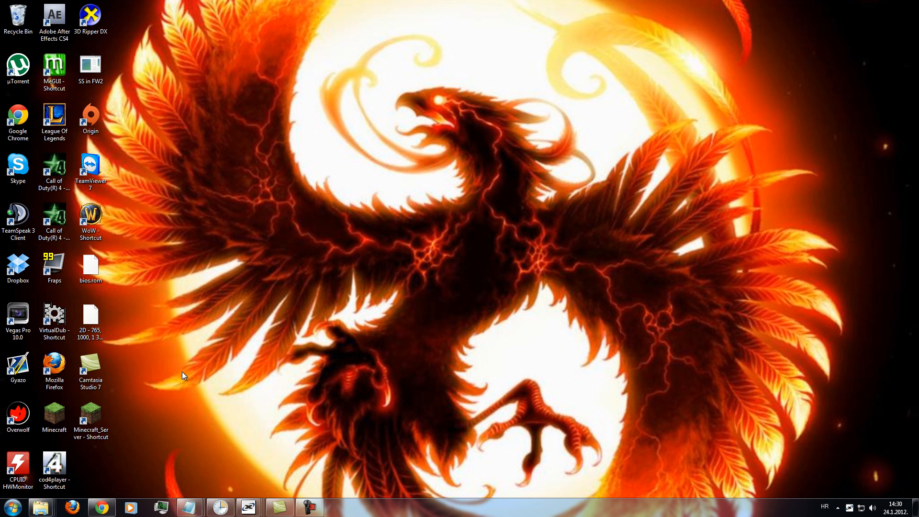
mouse_move(250, 420)
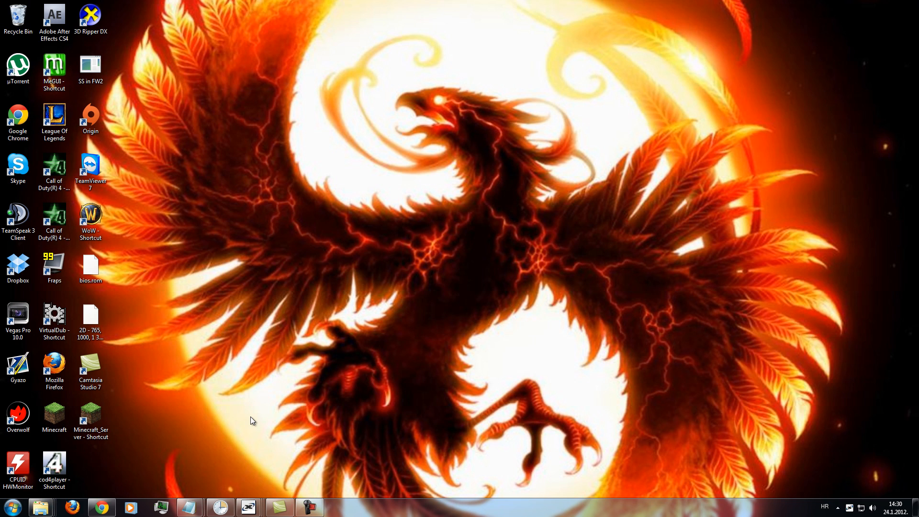
left_click(8, 507)
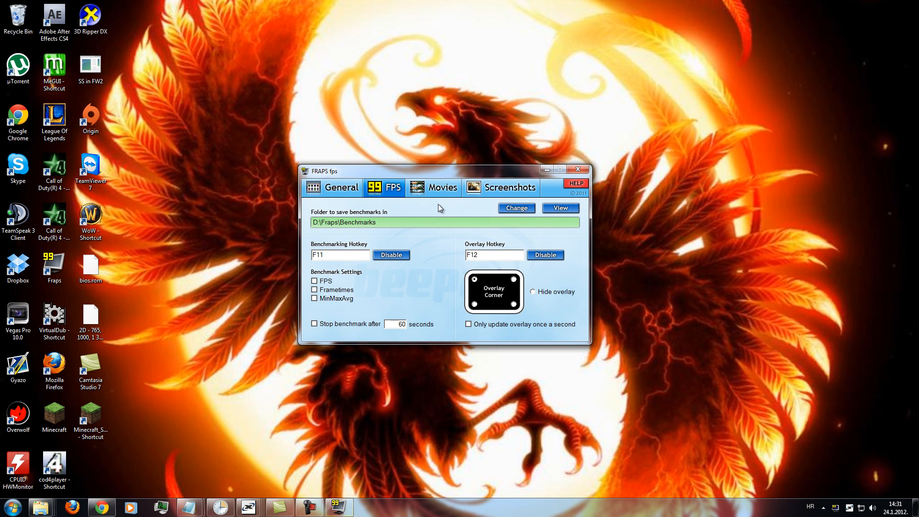
mouse_move(437, 212)
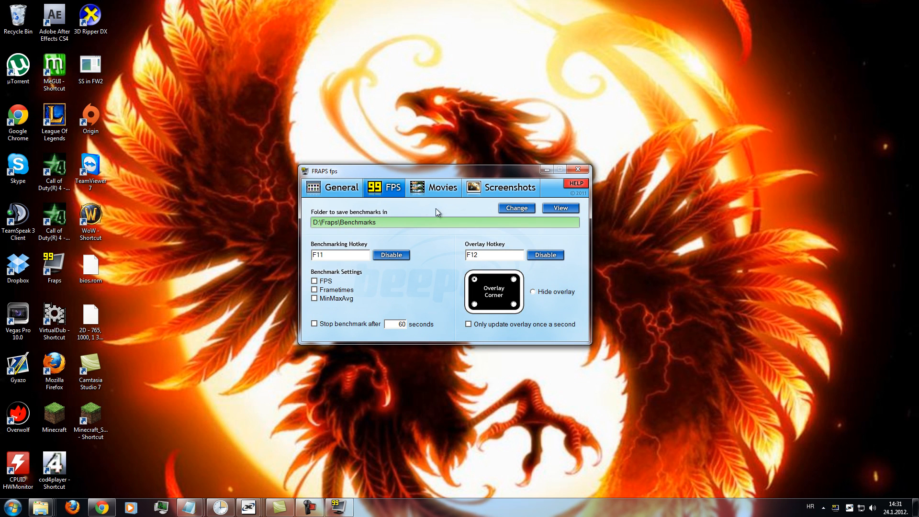
left_click(433, 188)
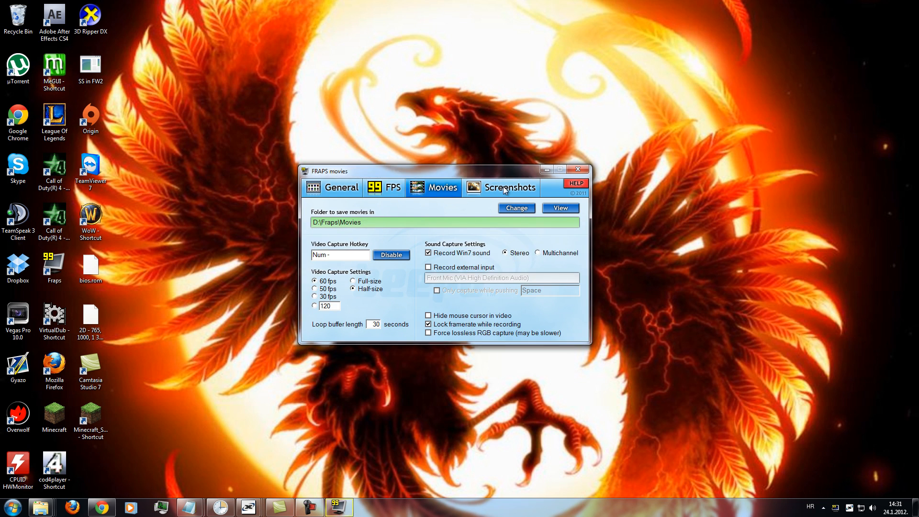
left_click(502, 188)
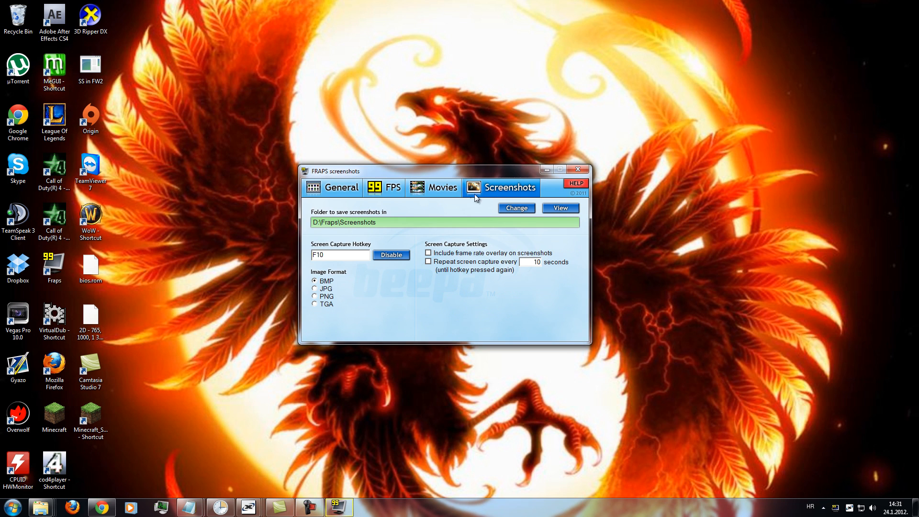
left_click(442, 187)
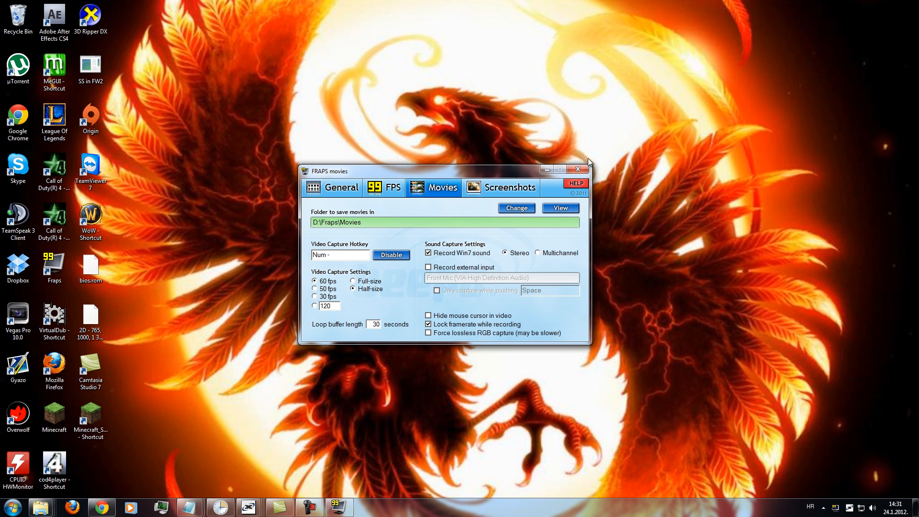
mouse_move(577, 227)
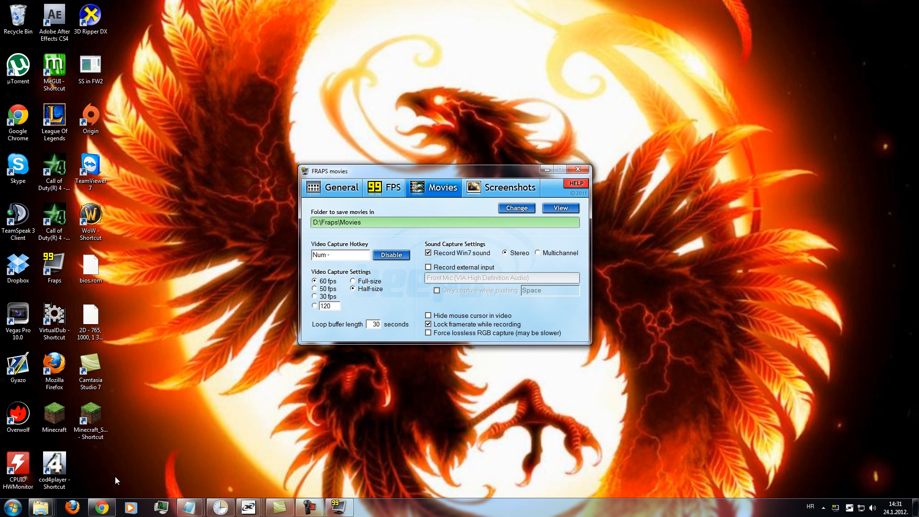
mouse_move(418, 175)
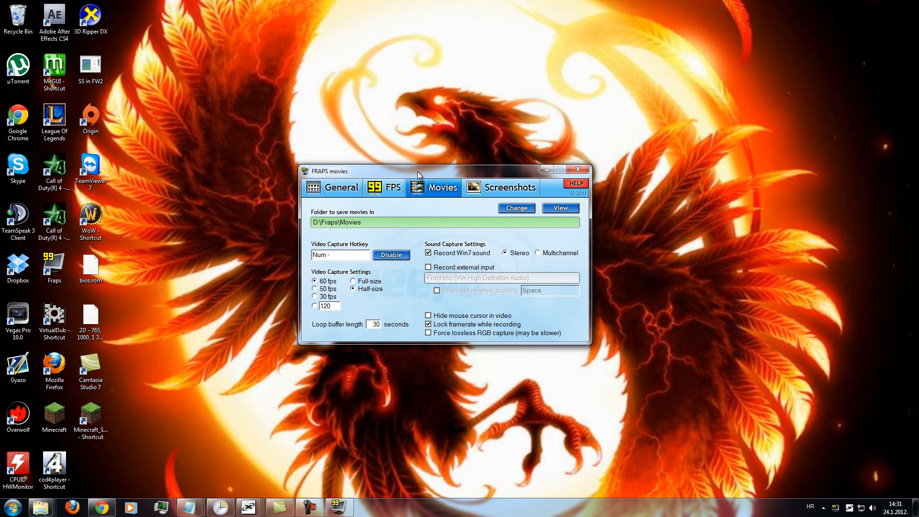
left_click_drag(418, 170, 468, 76)
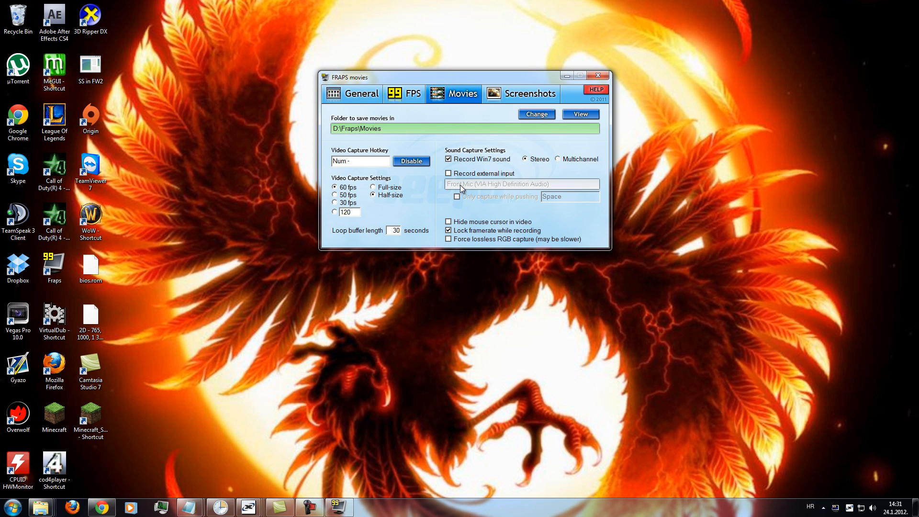
left_click(335, 202)
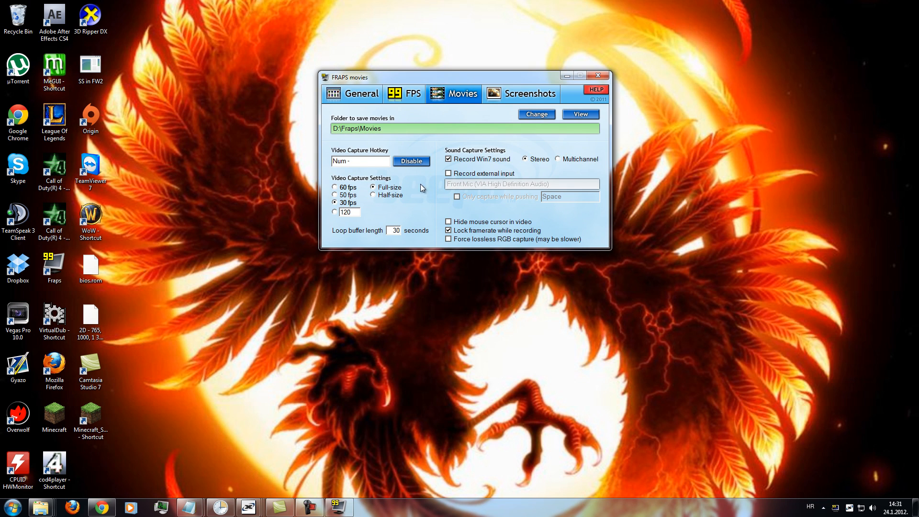
left_click(449, 159)
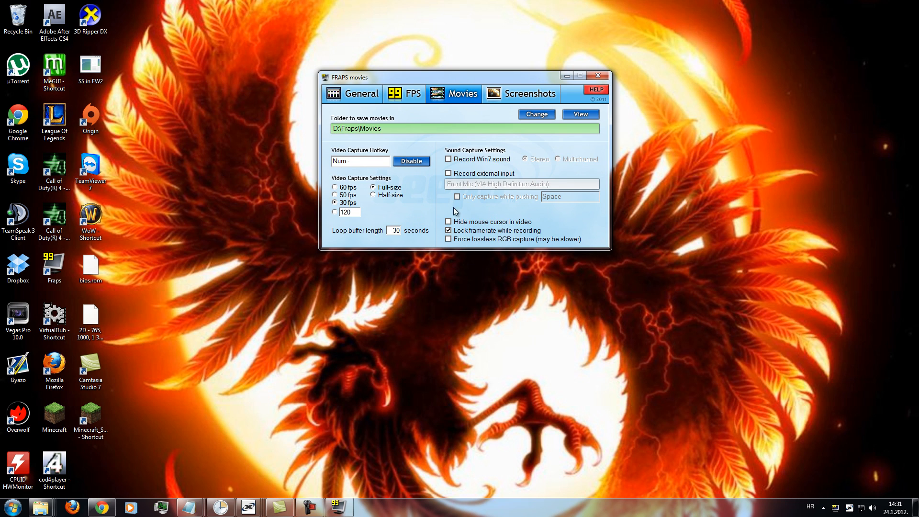
mouse_move(810, 218)
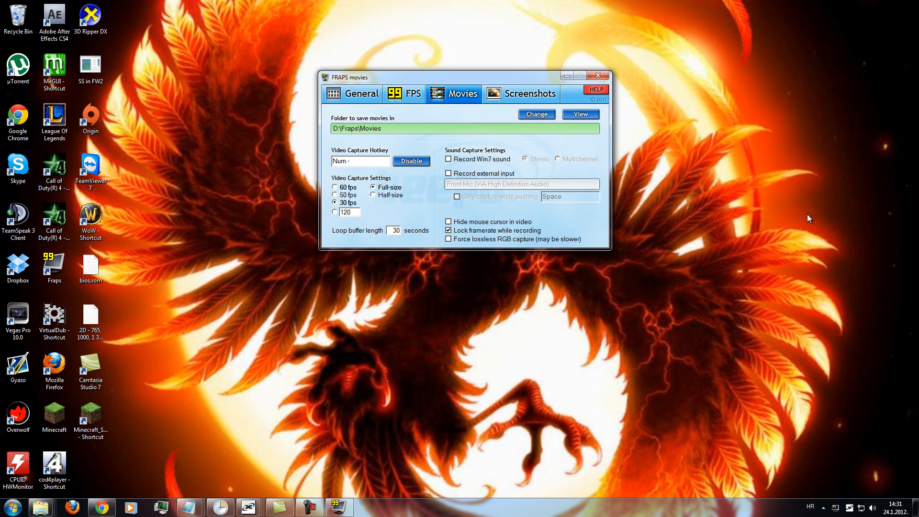
mouse_move(414, 75)
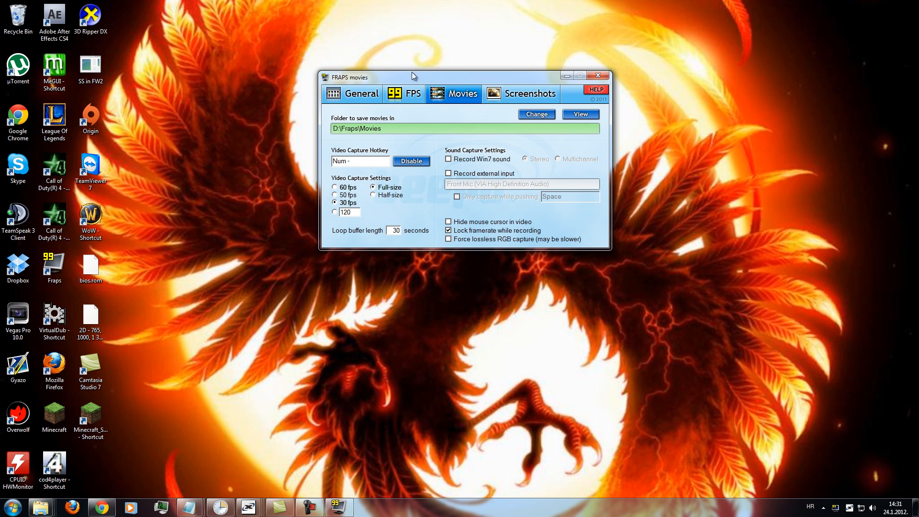
left_click(361, 94)
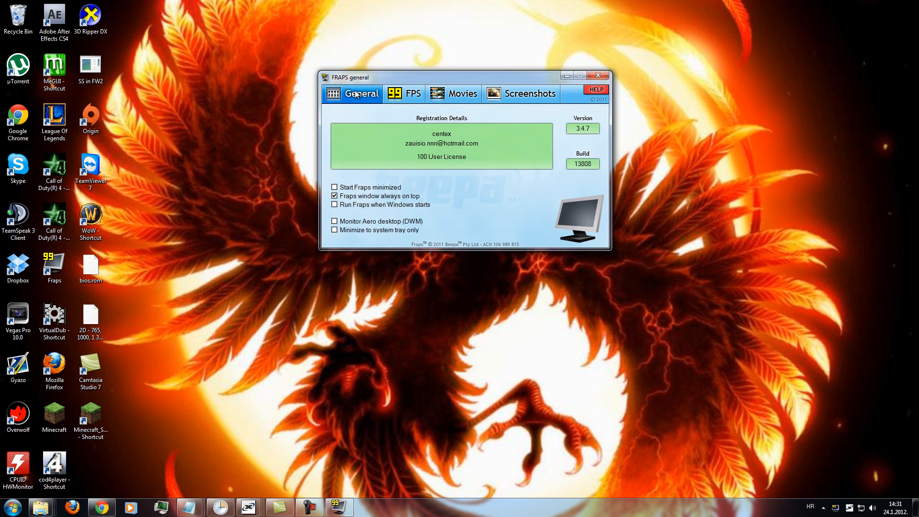
left_click(462, 94)
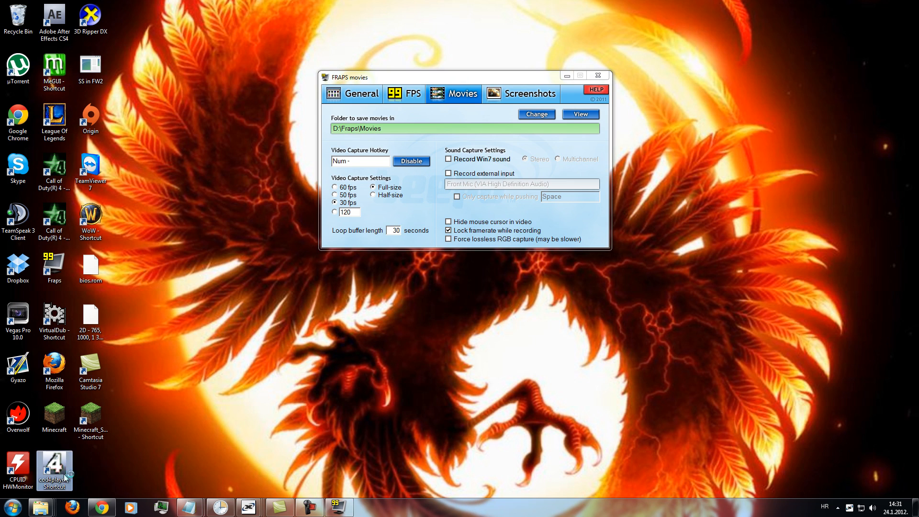
Launch the CyboPat CoD4 player and search Google for 'cybopat cod4'.
double_click(53, 468)
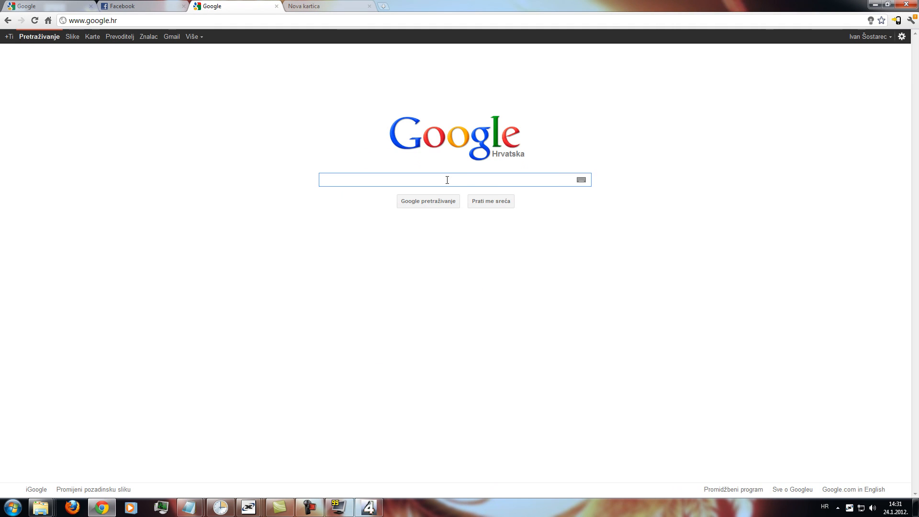
type("cybopat cod4")
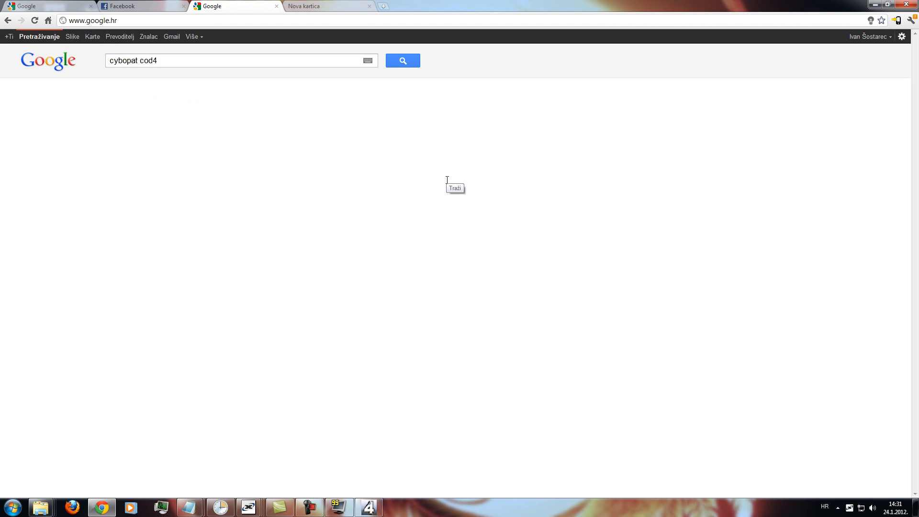
left_click(403, 60)
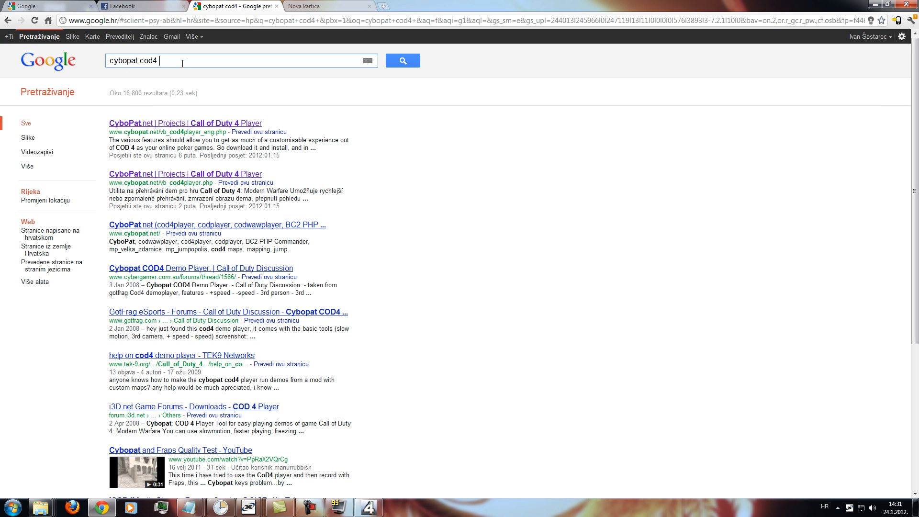
left_click(185, 122)
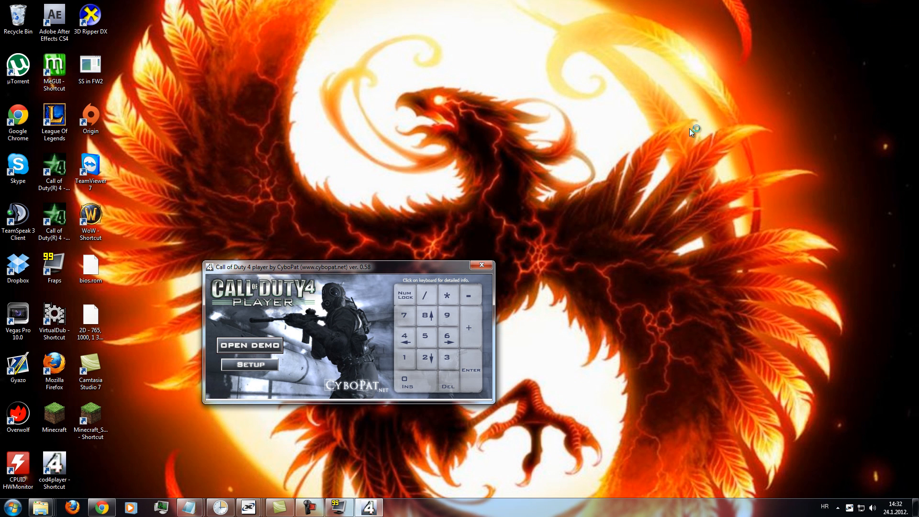
Set 'Speed slow ultra' to 0.0625 in CoD4 Player Setup, with mod name 'modwarfare', and save.
left_click_drag(348, 265, 355, 113)
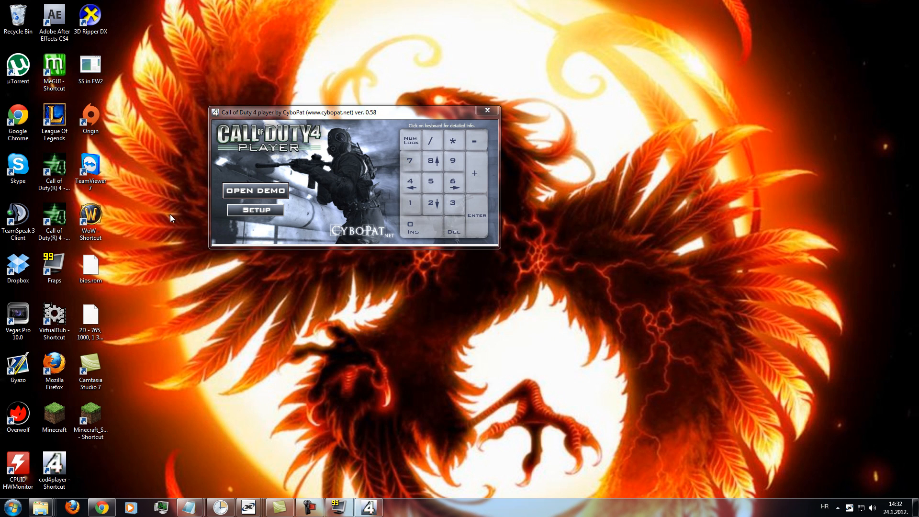
mouse_move(277, 182)
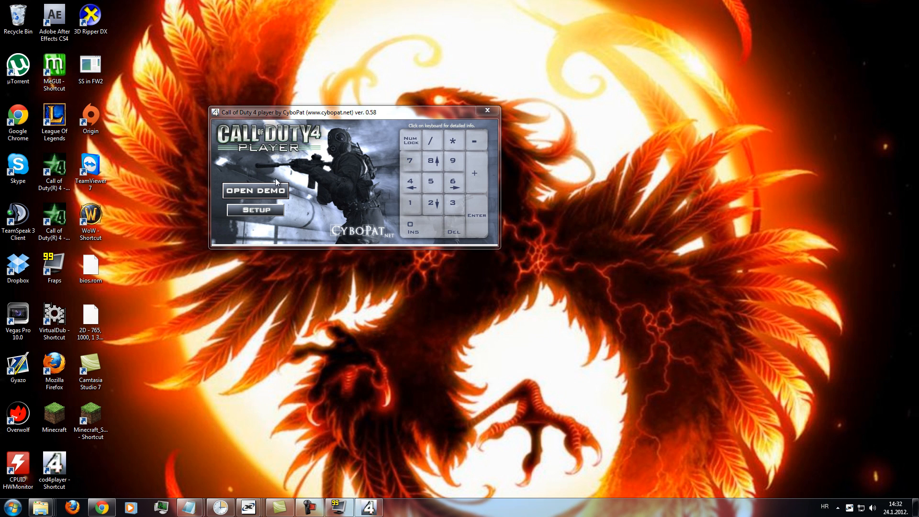
left_click_drag(352, 113, 304, 199)
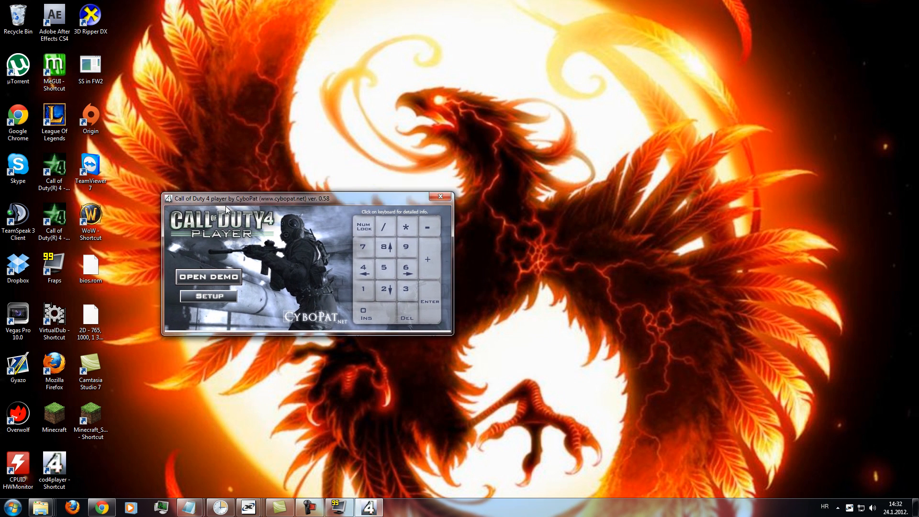
left_click(208, 296)
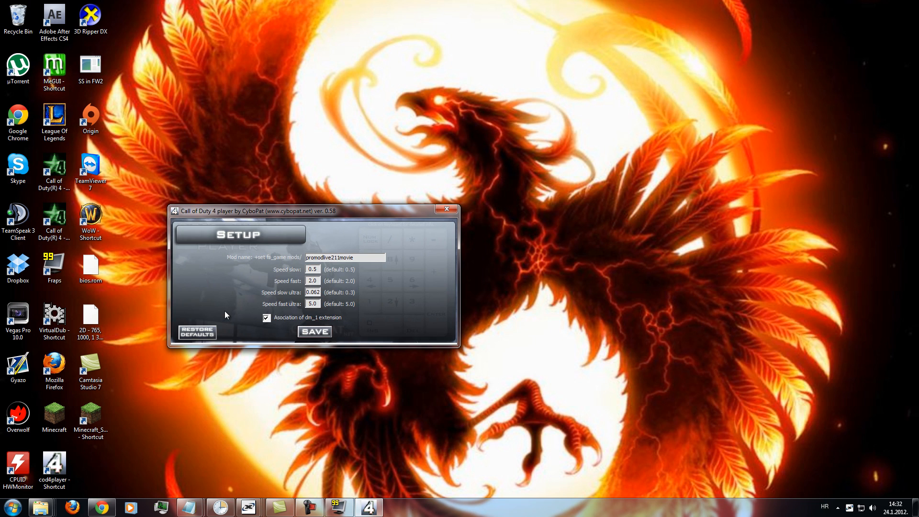
triple_click(344, 258)
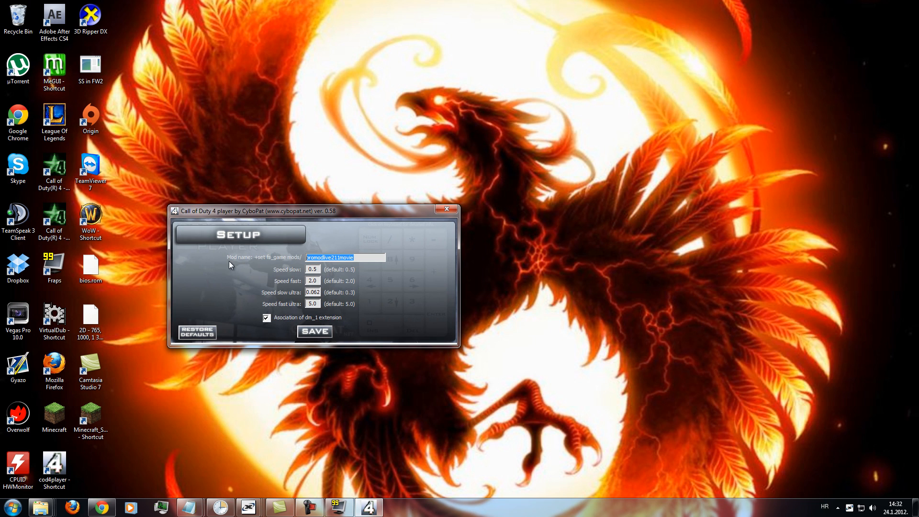
mouse_move(215, 288)
type("modwarfare")
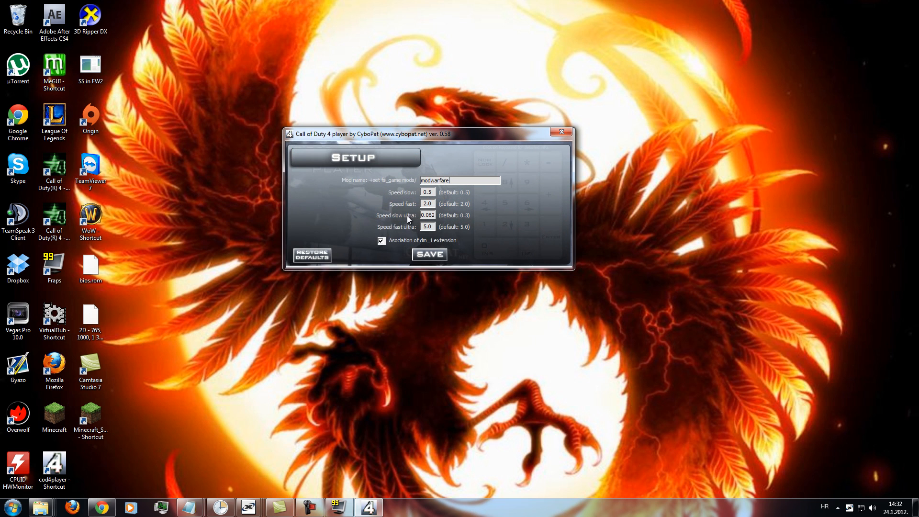
left_click(427, 193)
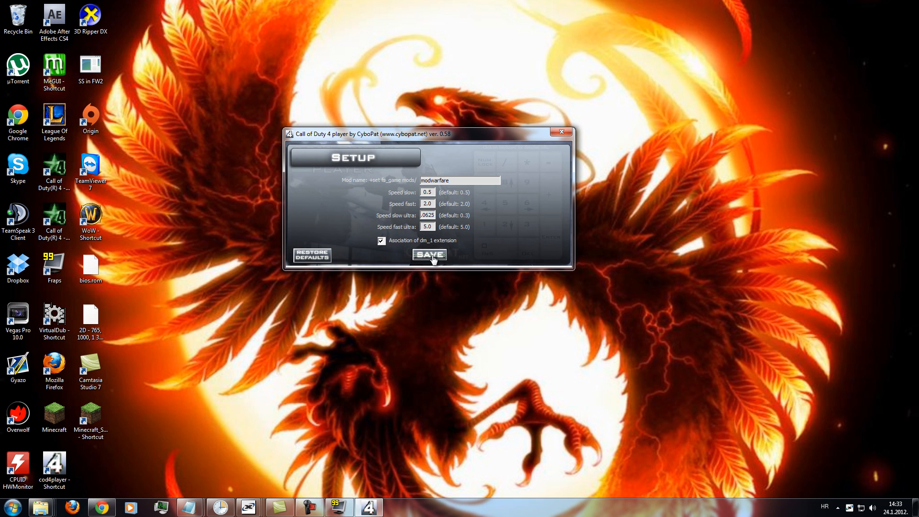
left_click(429, 254)
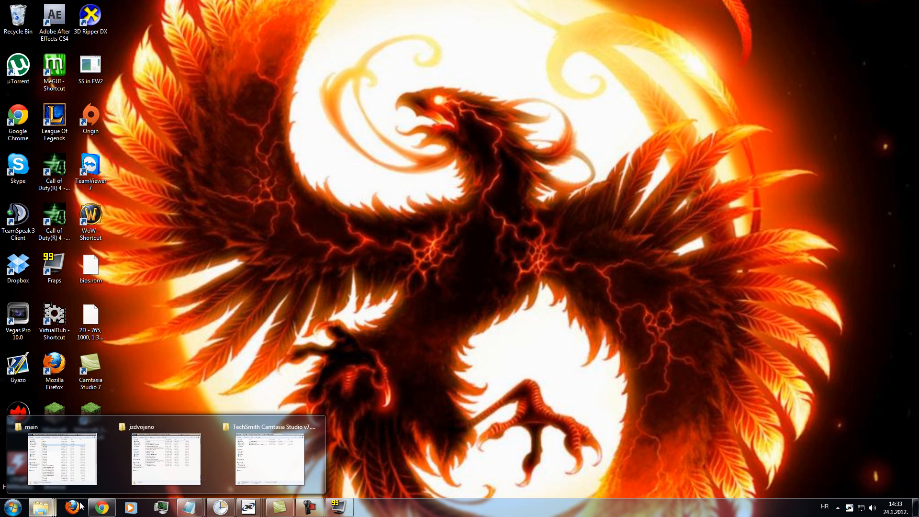
mouse_move(781, 506)
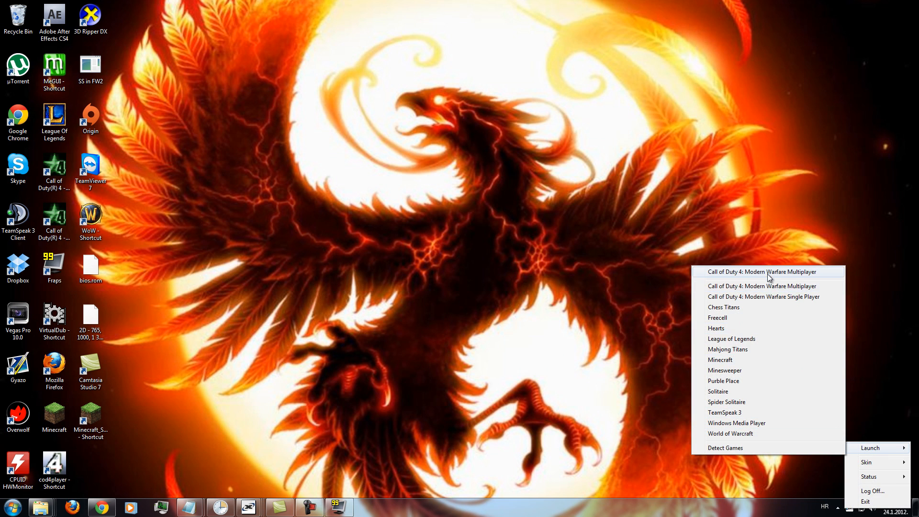
Launch CoD4 multiplayer, dismiss profile selection, and show the game shortcut's properties.
left_click(762, 272)
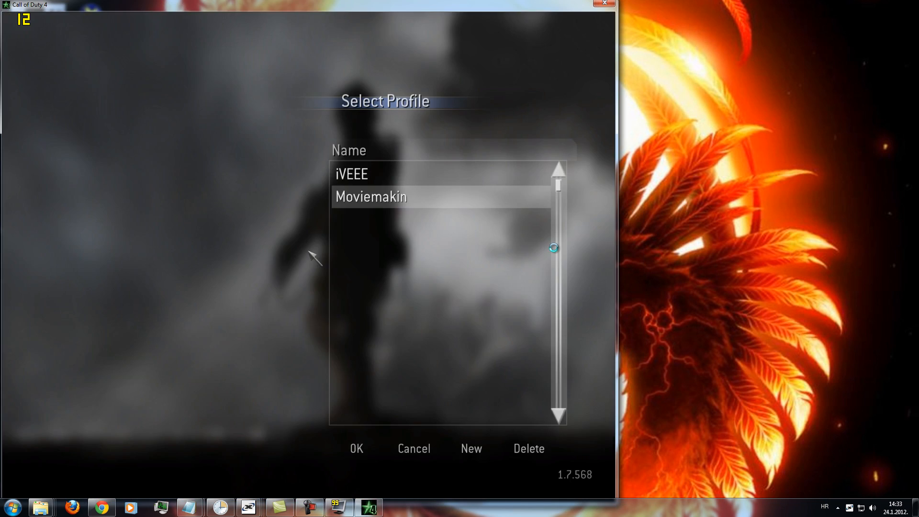
left_click(356, 448)
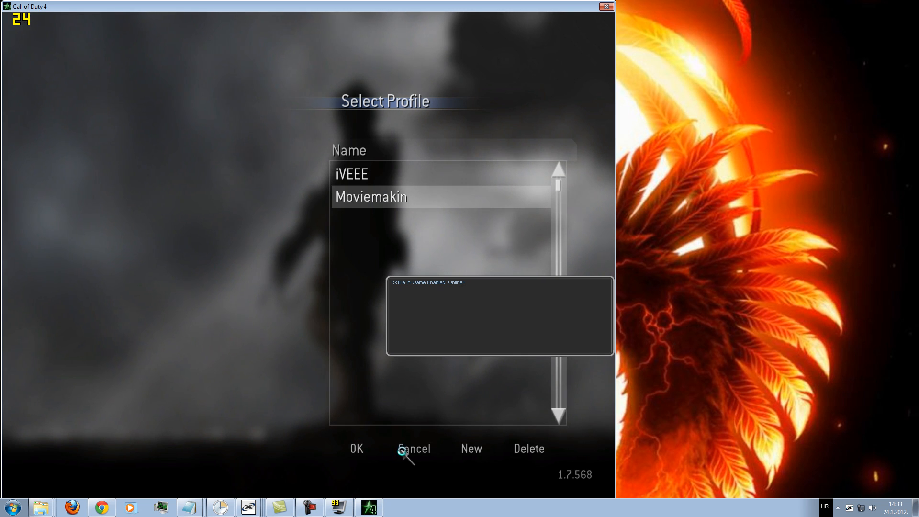
left_click(413, 449)
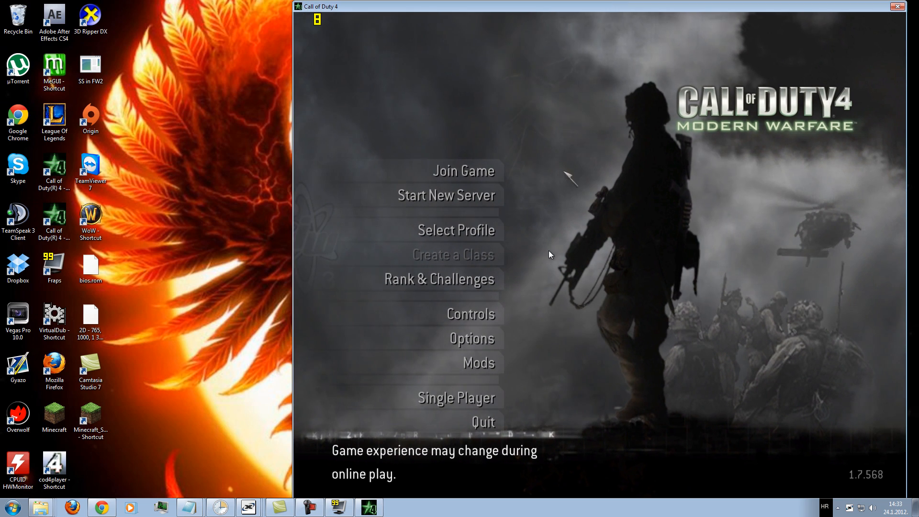
left_click(873, 508)
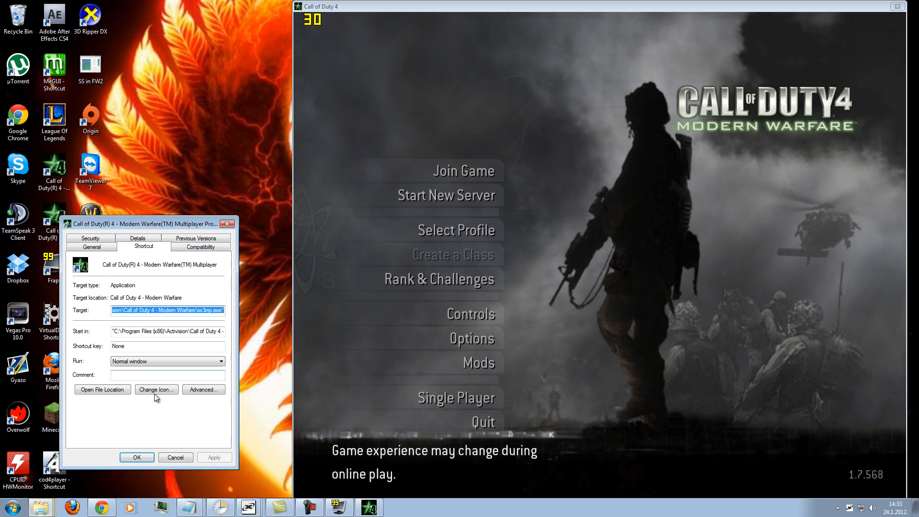
Inspect the movie and iveee cfg files in the main folder, then quit CoD4 to desktop.
left_click(102, 390)
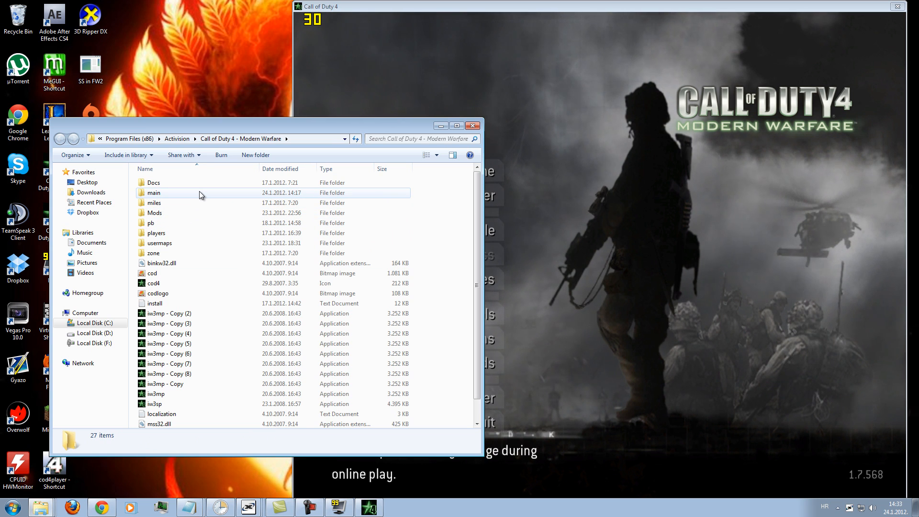
double_click(153, 193)
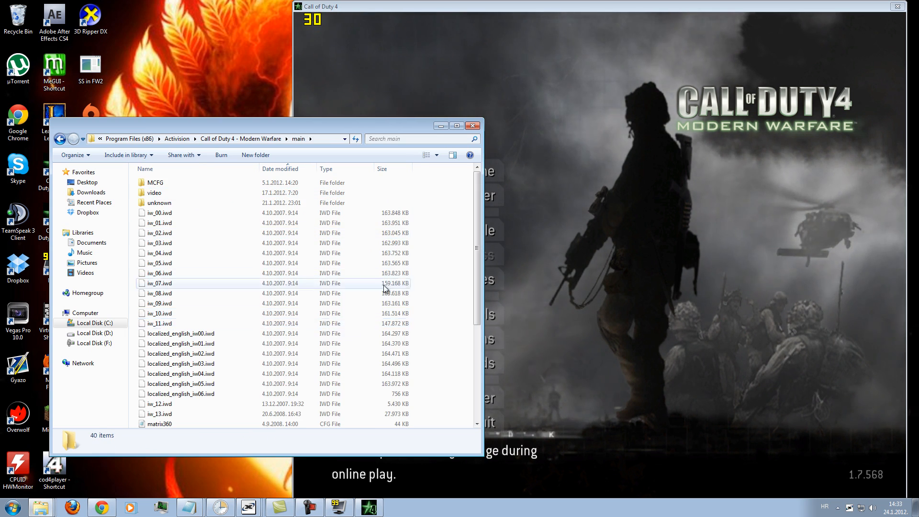
scroll("down", 3)
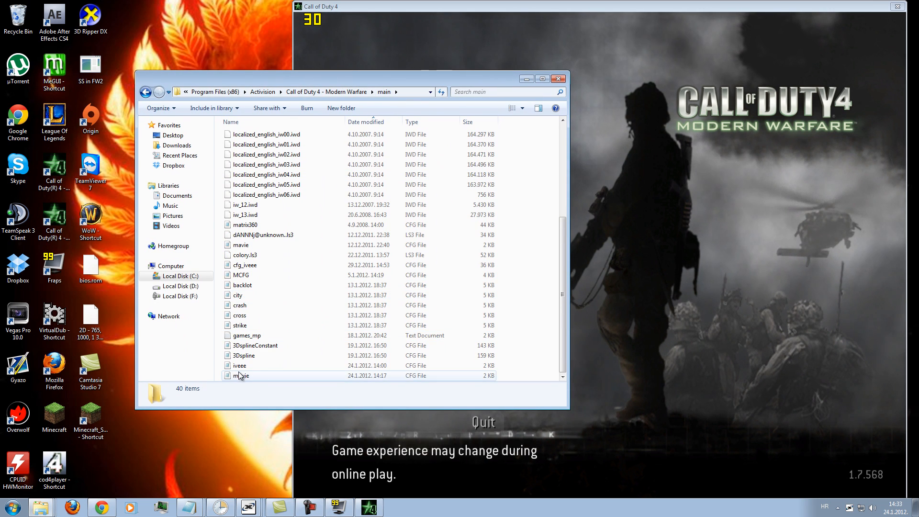
left_click(240, 365)
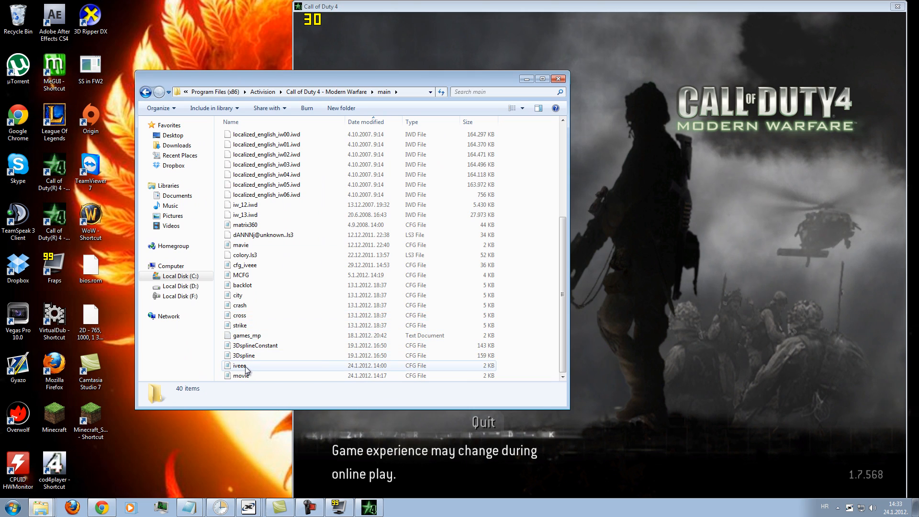
left_click(240, 365)
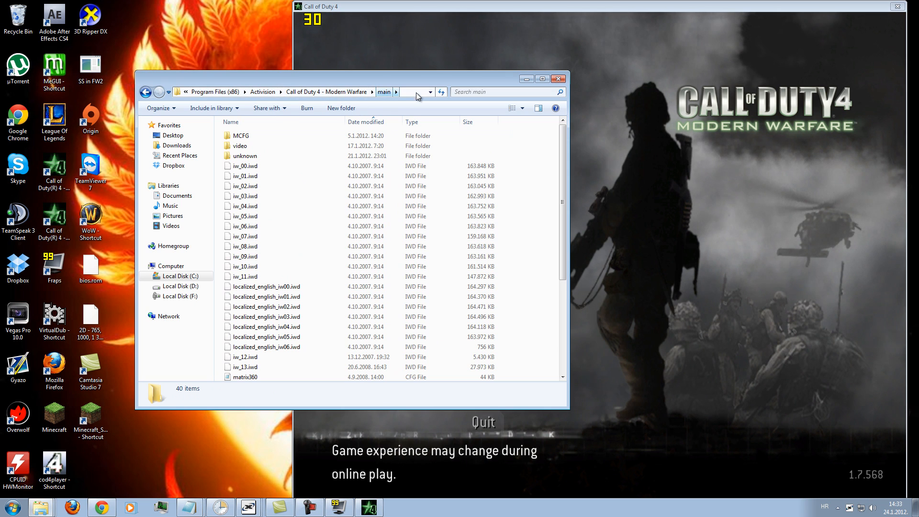
scroll("down", 3)
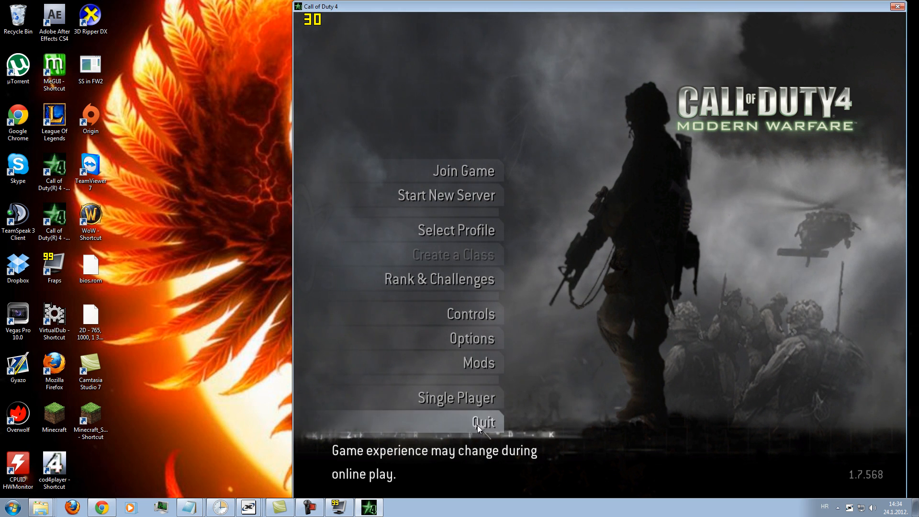
left_click(483, 422)
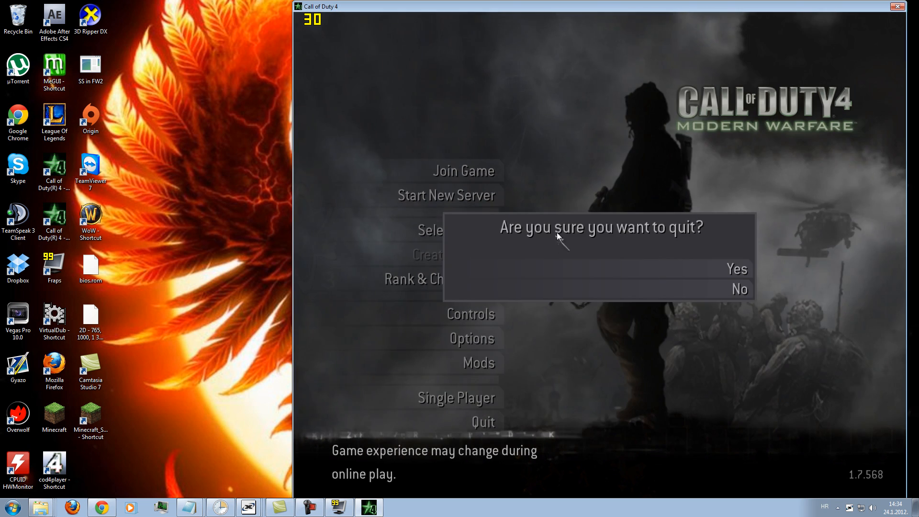
left_click(737, 269)
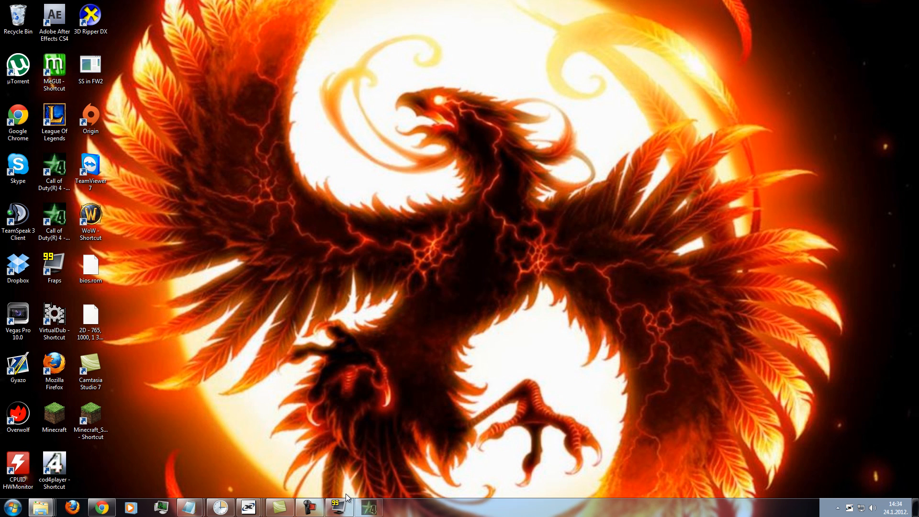
Play a .dm_1 round demo from the izdvojeno folder in Call of Duty 4.
left_click(340, 507)
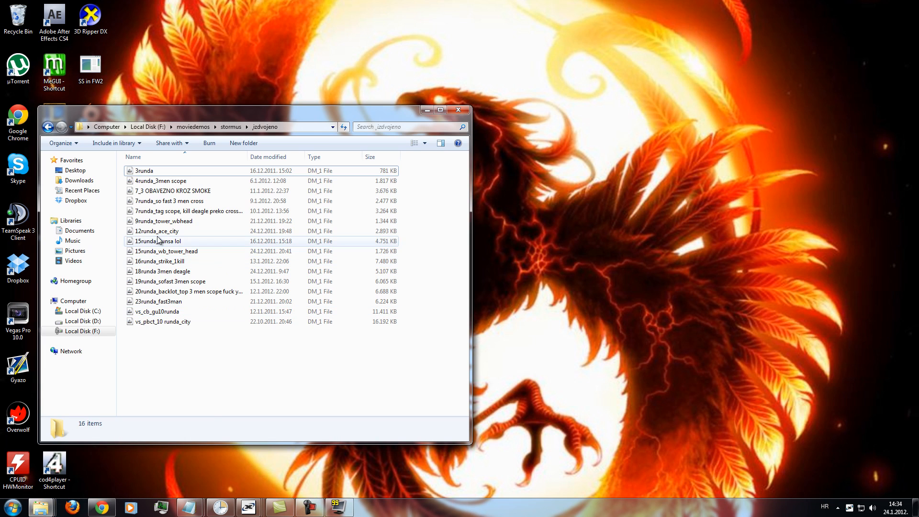
left_click(144, 170)
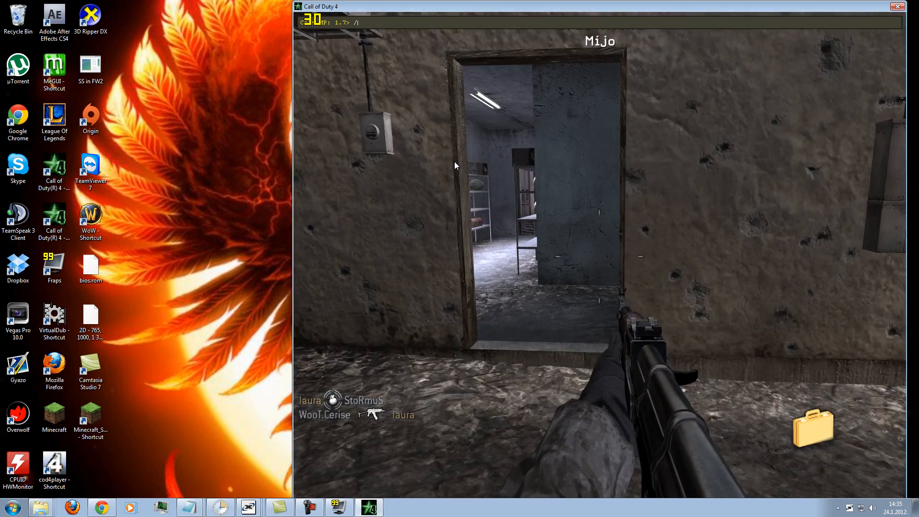
Run 'exec iveee' in the console during demo playback, then close the game.
type("exec")
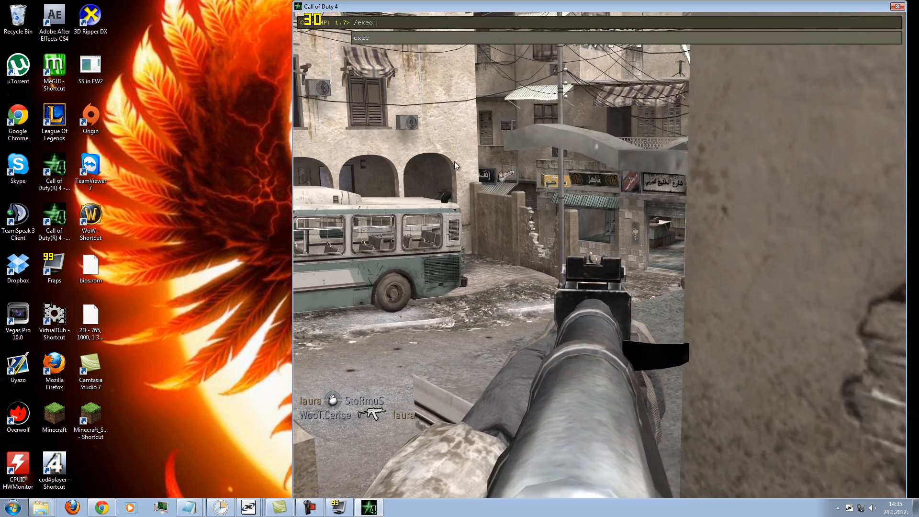
type("iveee")
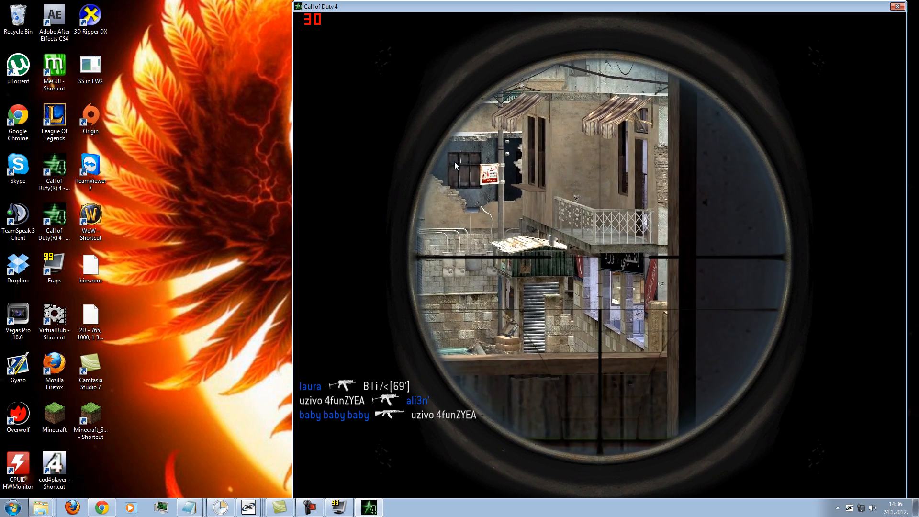
left_click(898, 6)
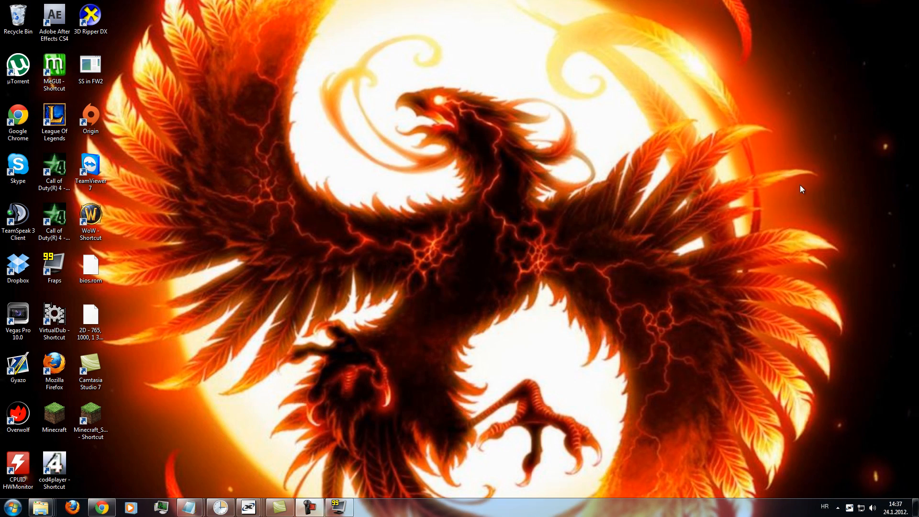
mouse_move(142, 449)
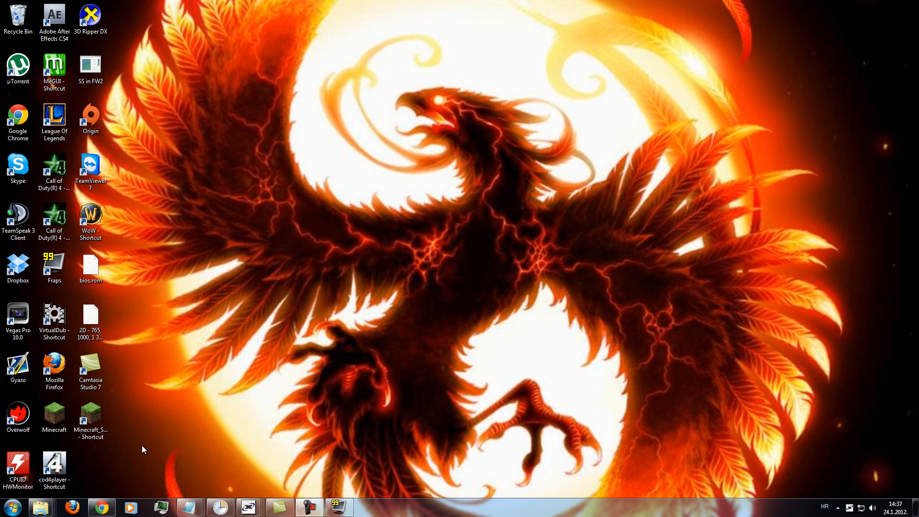
mouse_move(426, 512)
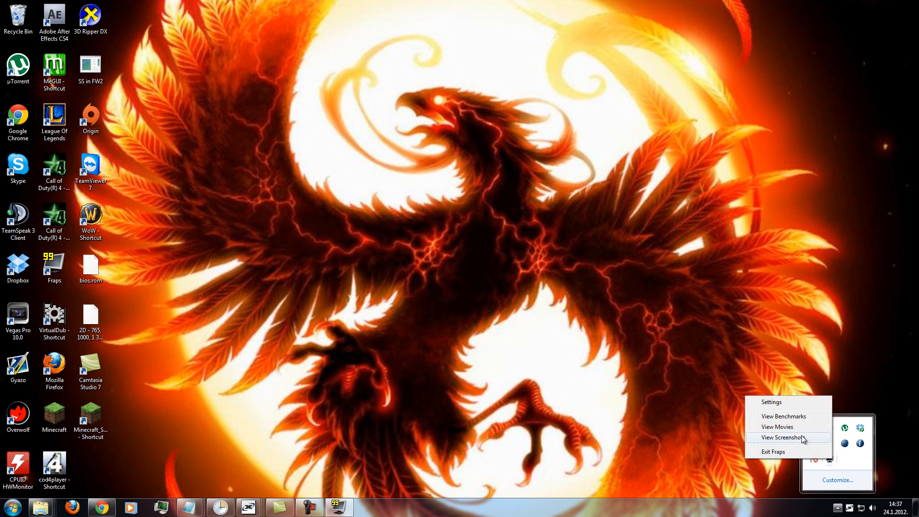
Open the Fraps Movies folder holding the two iw3mp clips and launch VirtualDub.
left_click(778, 426)
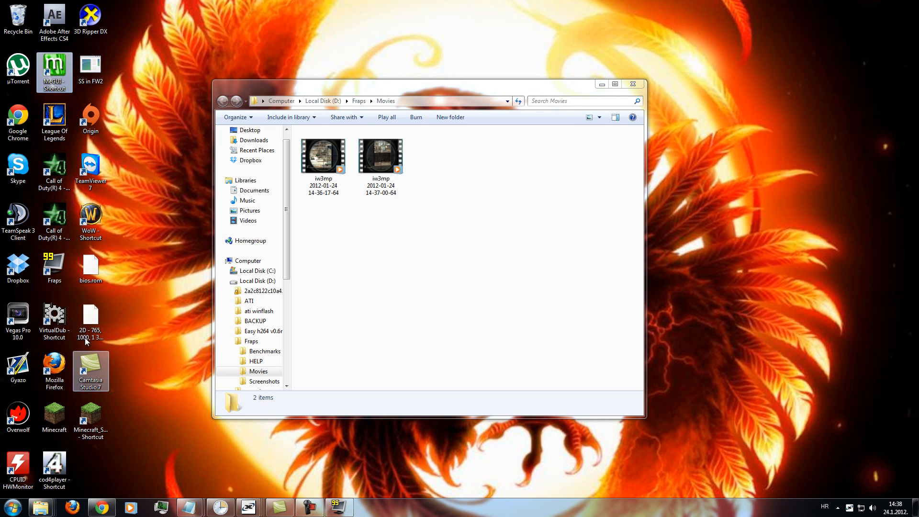
left_click(54, 319)
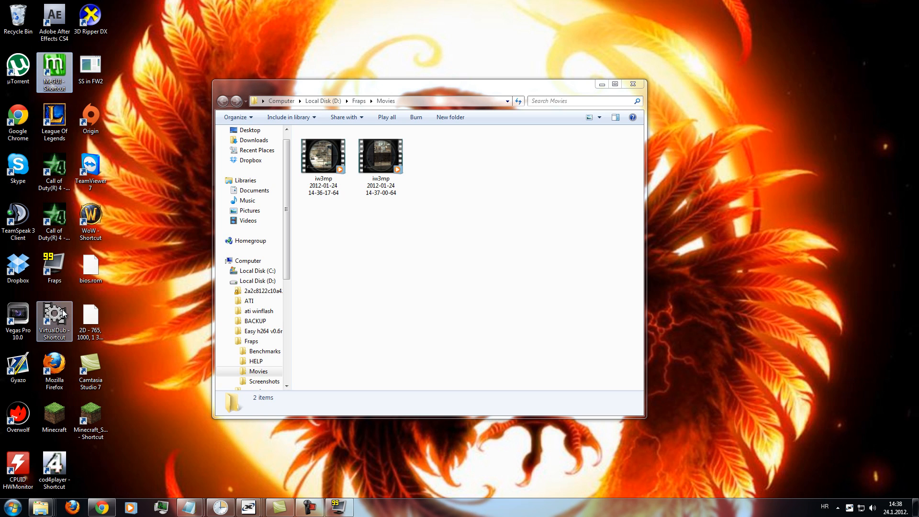
mouse_move(54, 317)
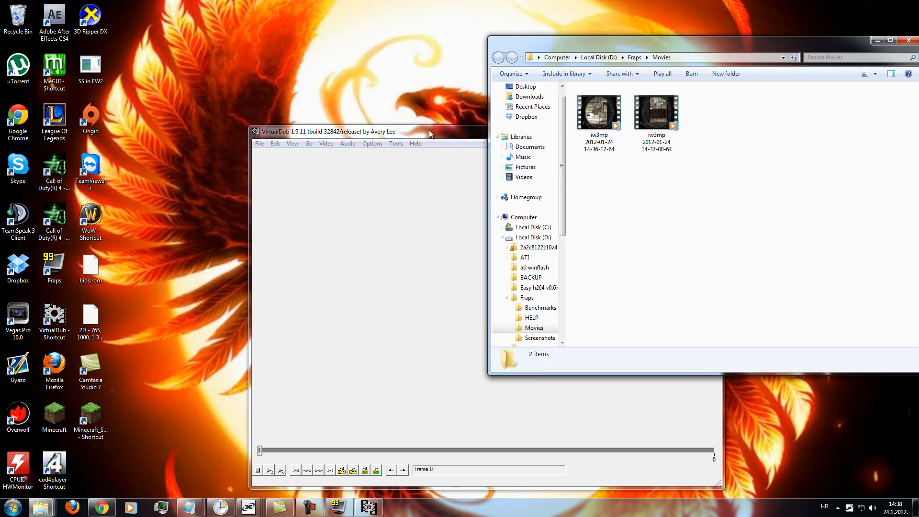
Change the clip's frame rate to 480 fps in VirtualDub.
left_click(656, 114)
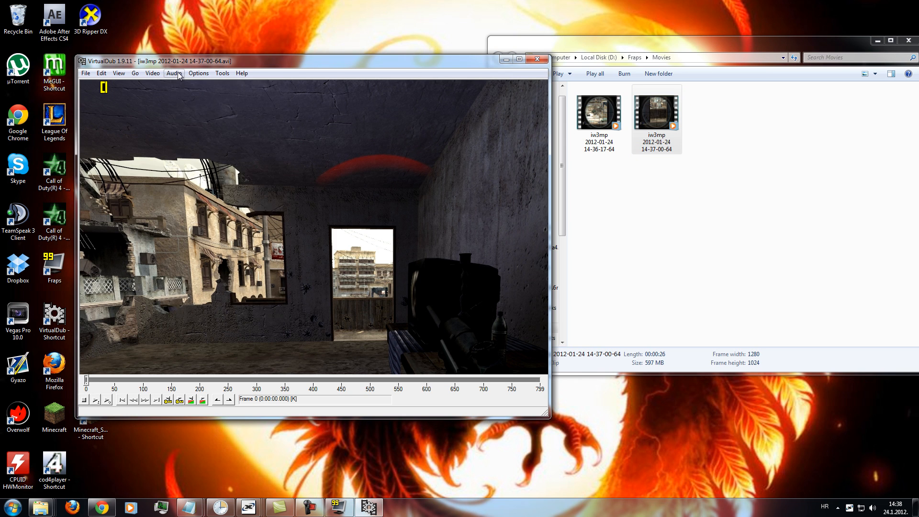
mouse_move(152, 72)
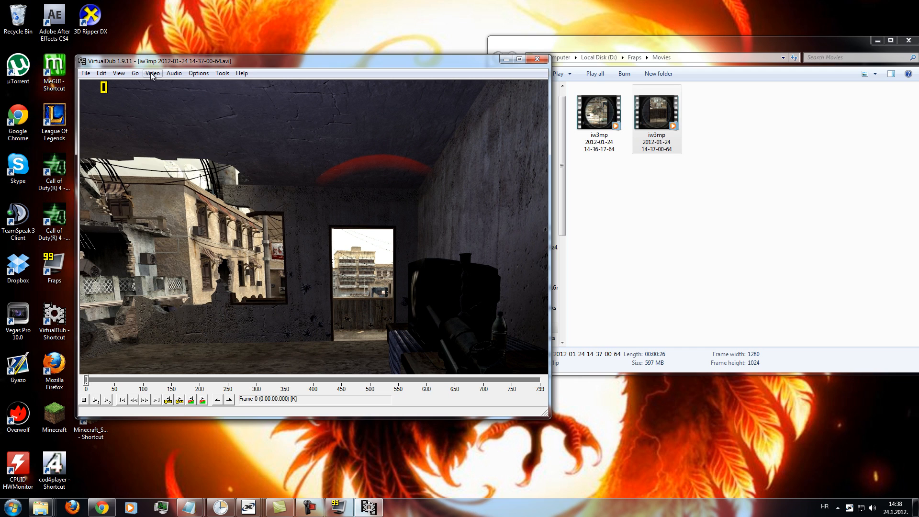
left_click(152, 73)
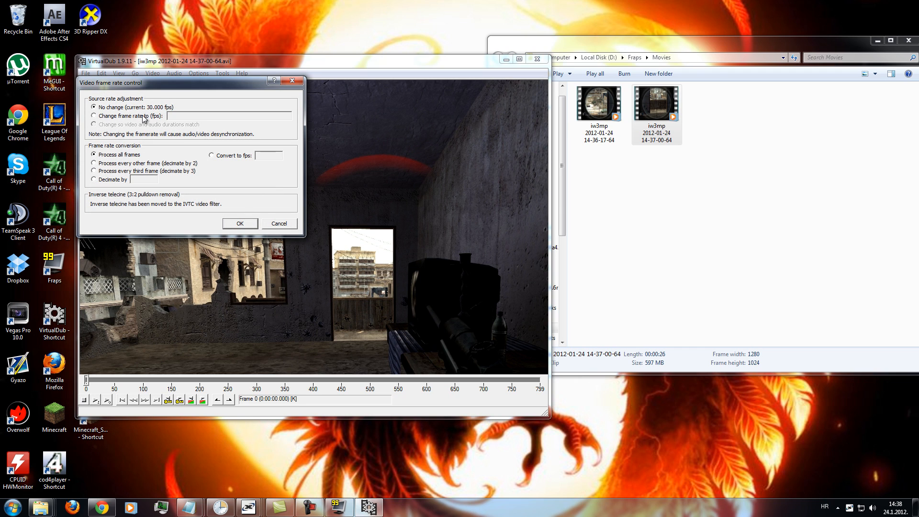
left_click(93, 116)
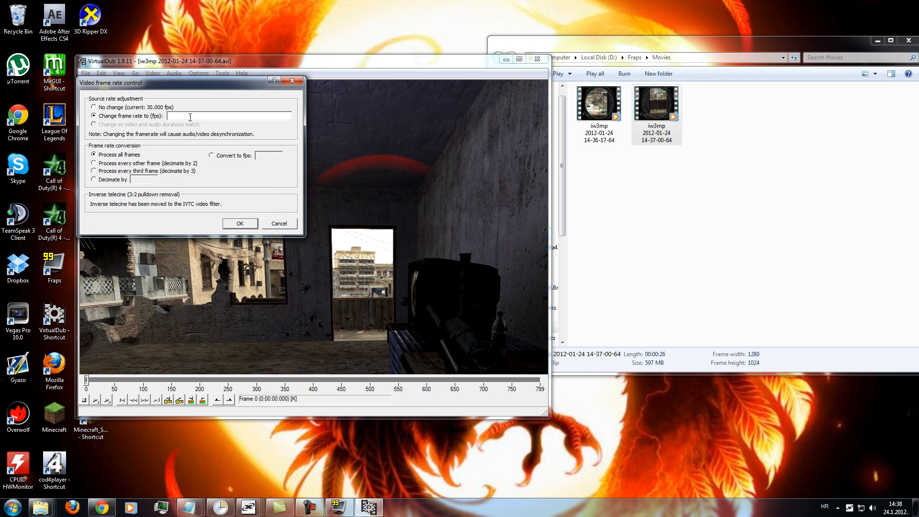
mouse_move(396, 112)
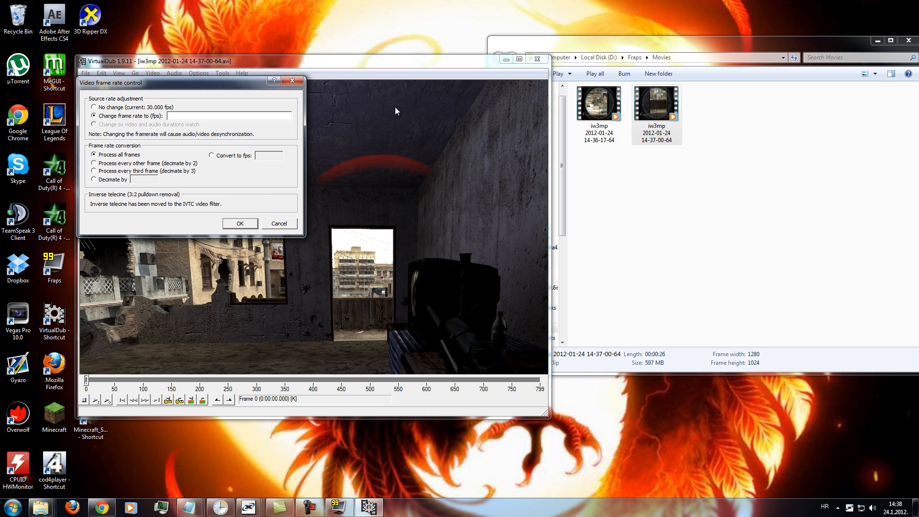
type("480")
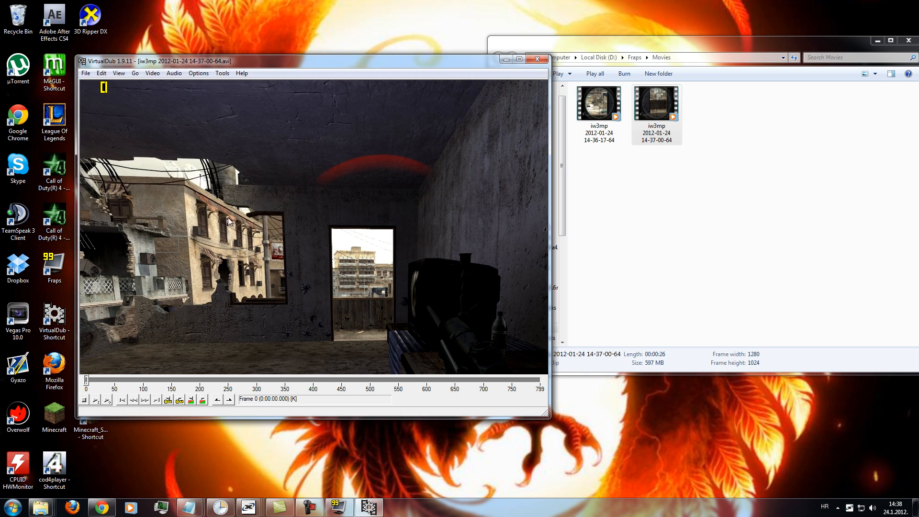
Select Uncompressed RGB/YCbCr as the video compression, briefly trying Microsoft Video 1.
left_click(152, 72)
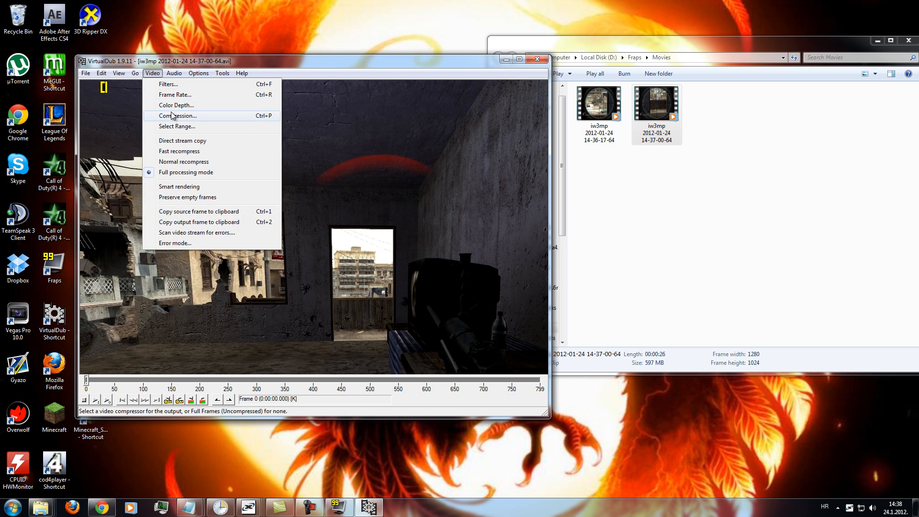
left_click(178, 116)
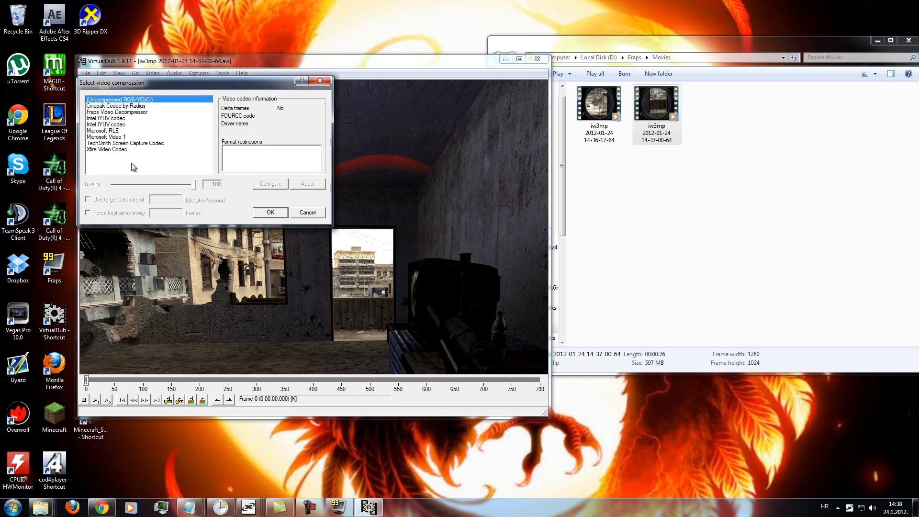
left_click(107, 136)
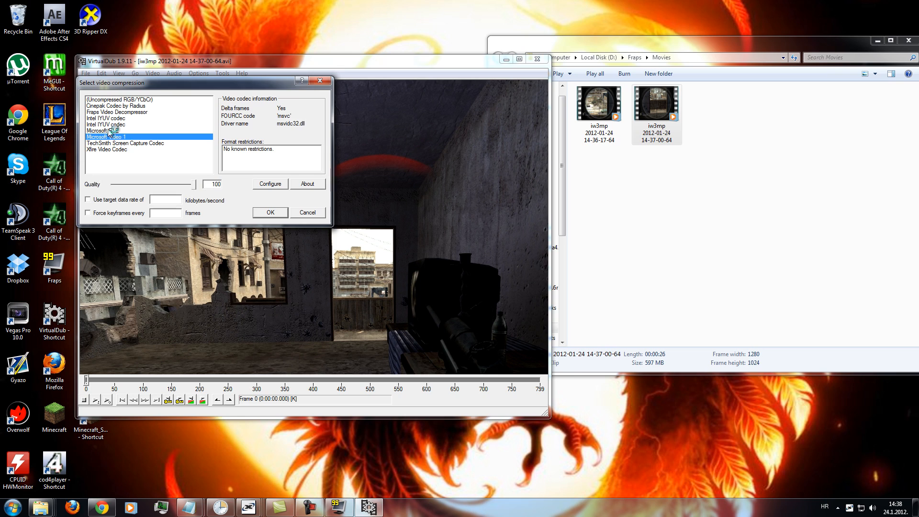
left_click(119, 99)
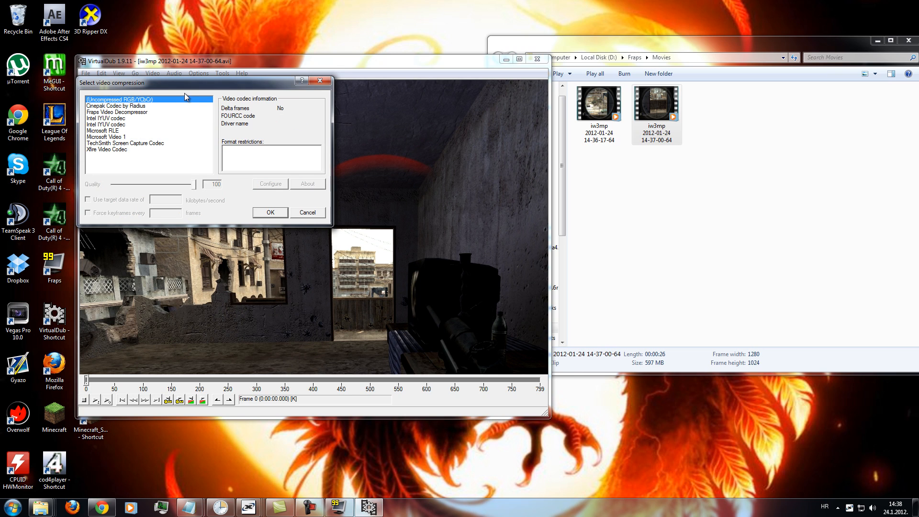
left_click_drag(176, 82, 175, 86)
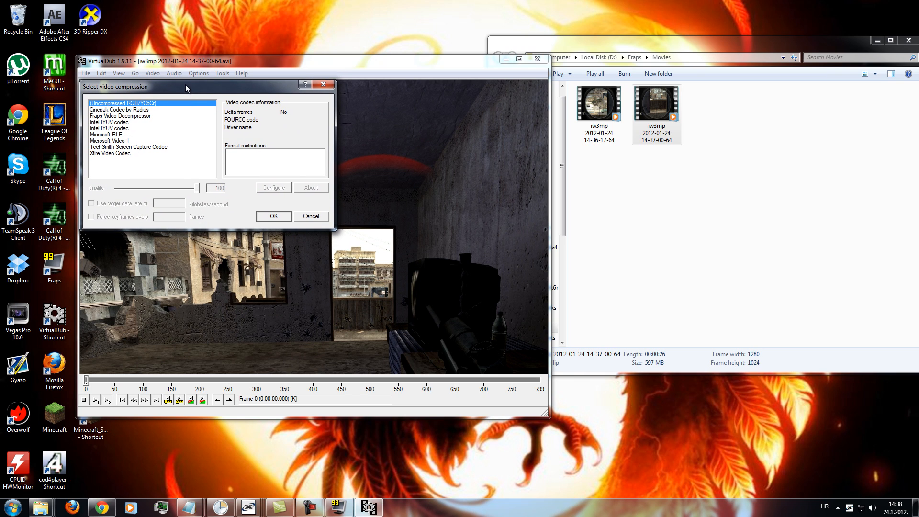
mouse_move(288, 223)
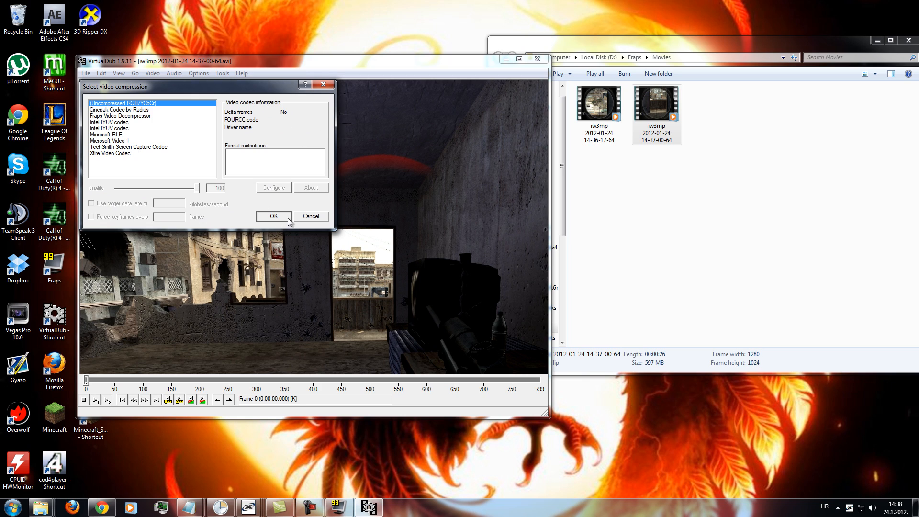
mouse_move(293, 211)
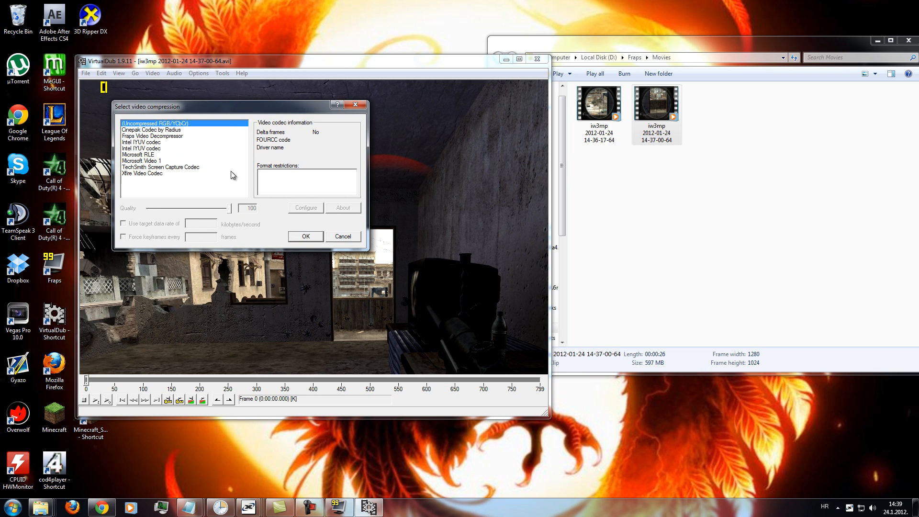
Save the uncompressed clip as an AVI into a new D:\Fraps\Movies\dub folder.
left_click(342, 236)
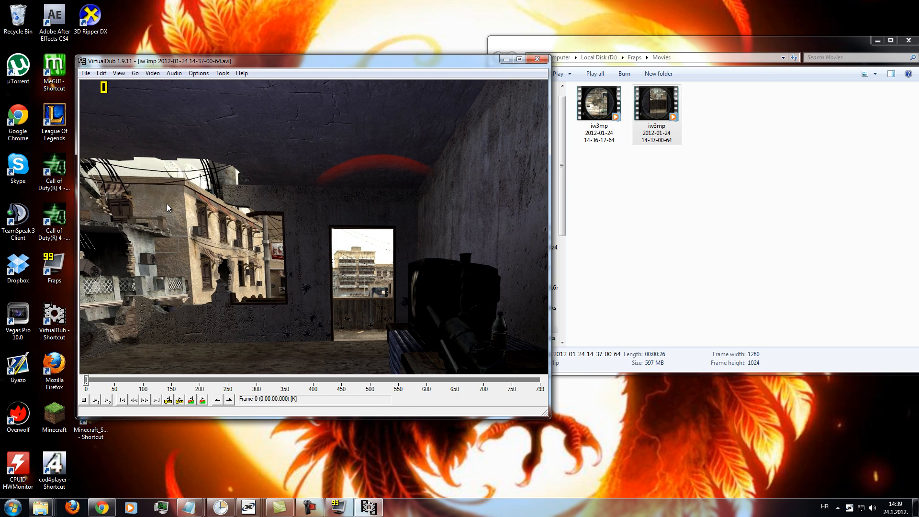
left_click_drag(87, 379, 259, 378)
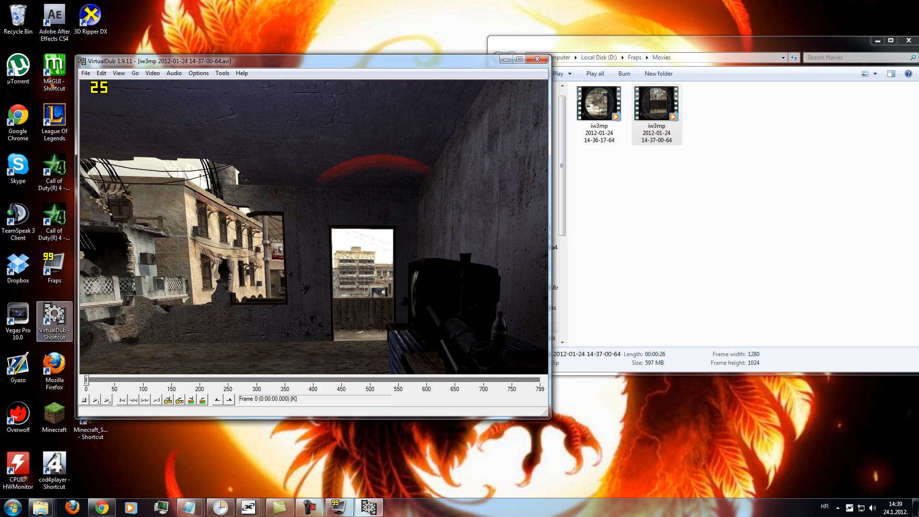
left_click(86, 73)
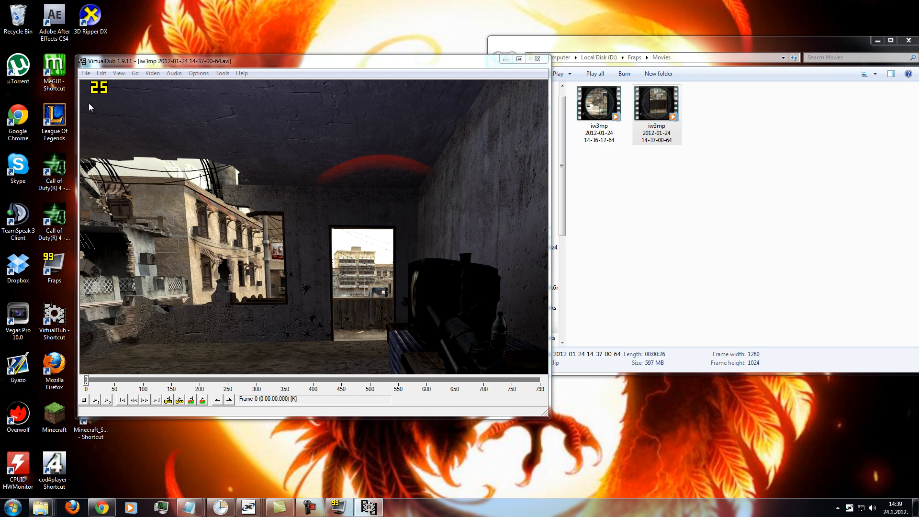
left_click(85, 73)
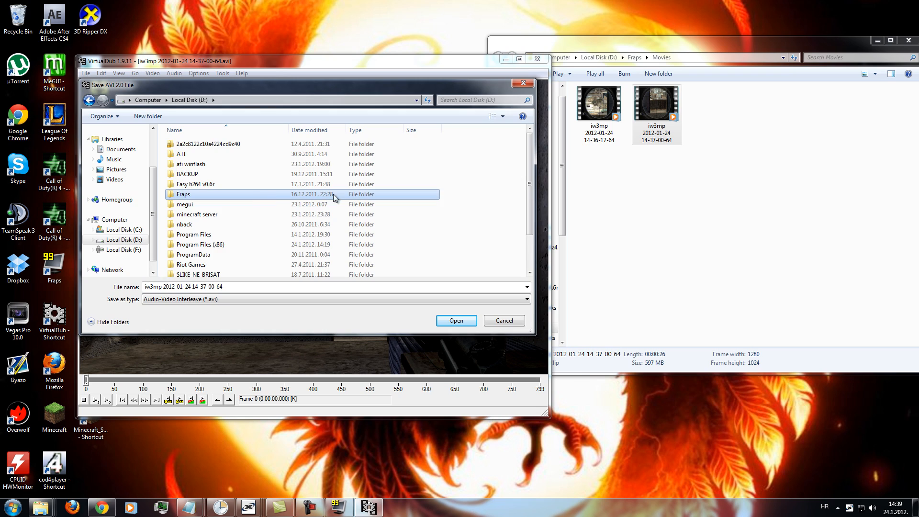
double_click(183, 194)
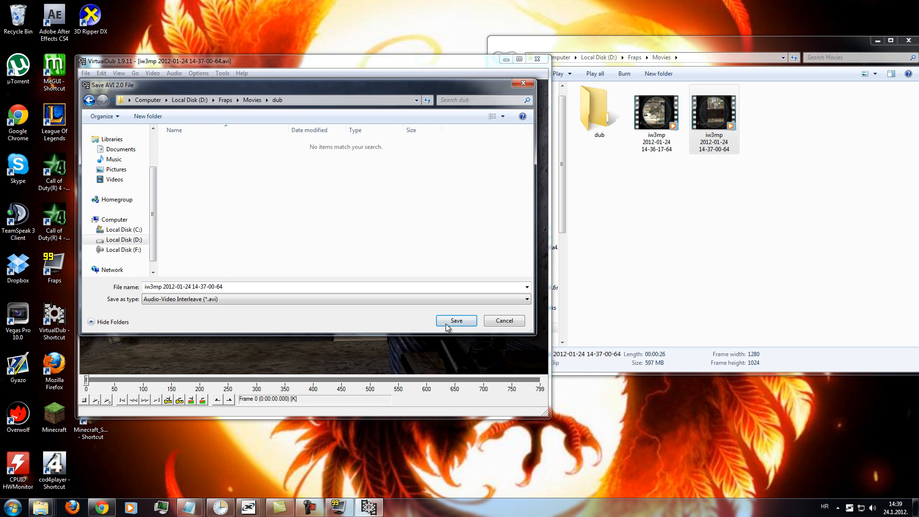
left_click(457, 320)
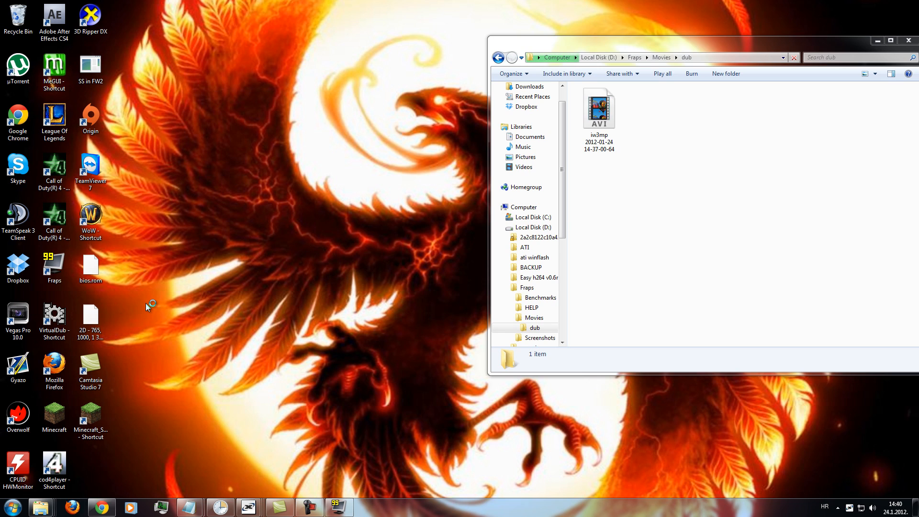
Launch Vegas Pro and continue past the missing media warning.
double_click(18, 313)
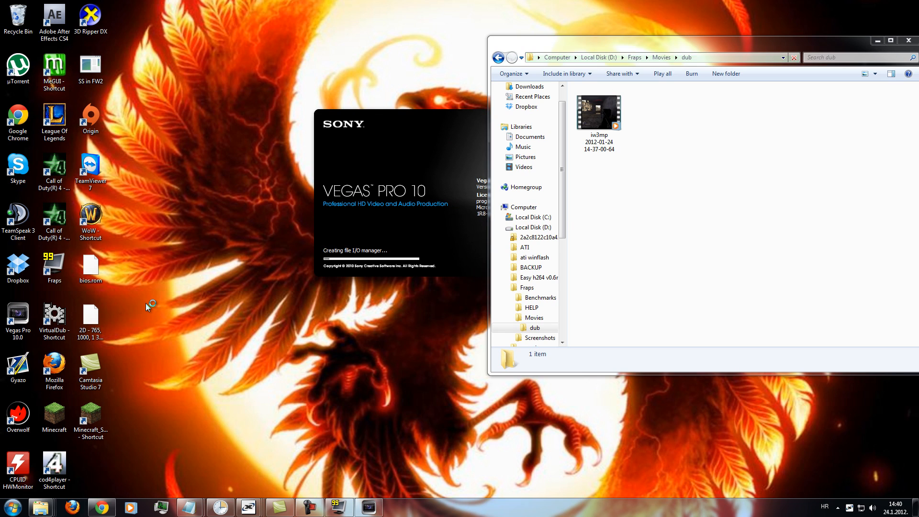
mouse_move(878, 41)
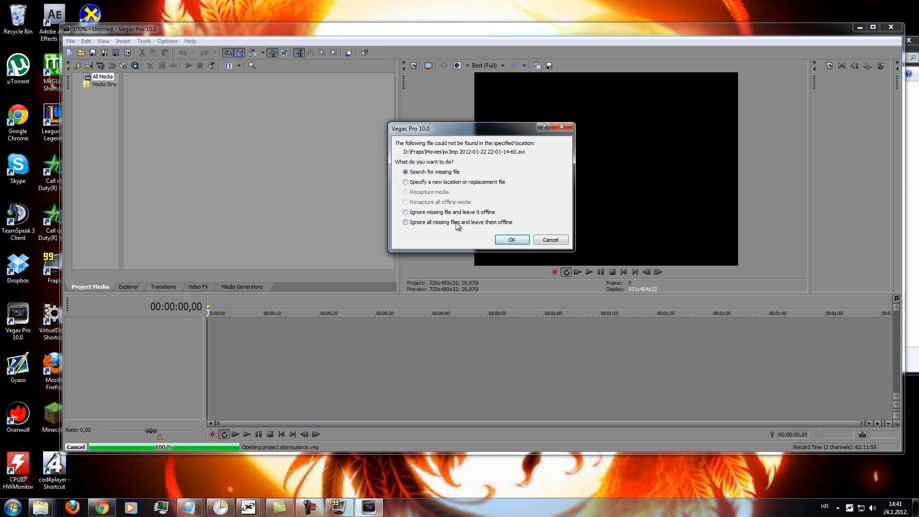
left_click(511, 240)
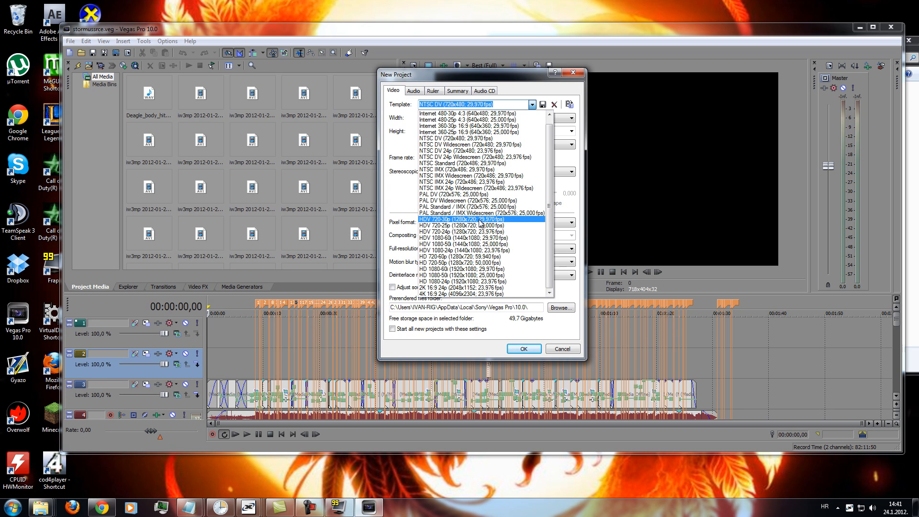
mouse_move(497, 226)
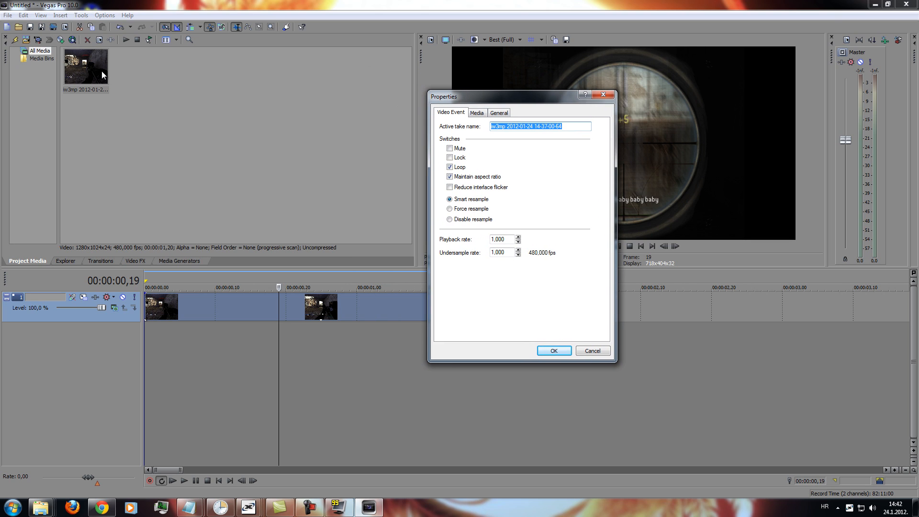
Apply the 16:9 Widescreen TV pan/crop preset to frame the clip at 1280×720.
left_click(553, 351)
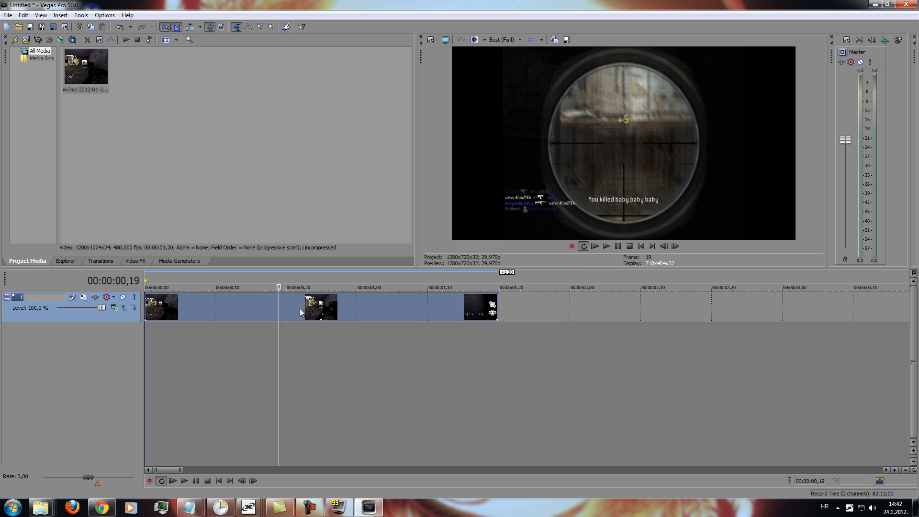
right_click(301, 311)
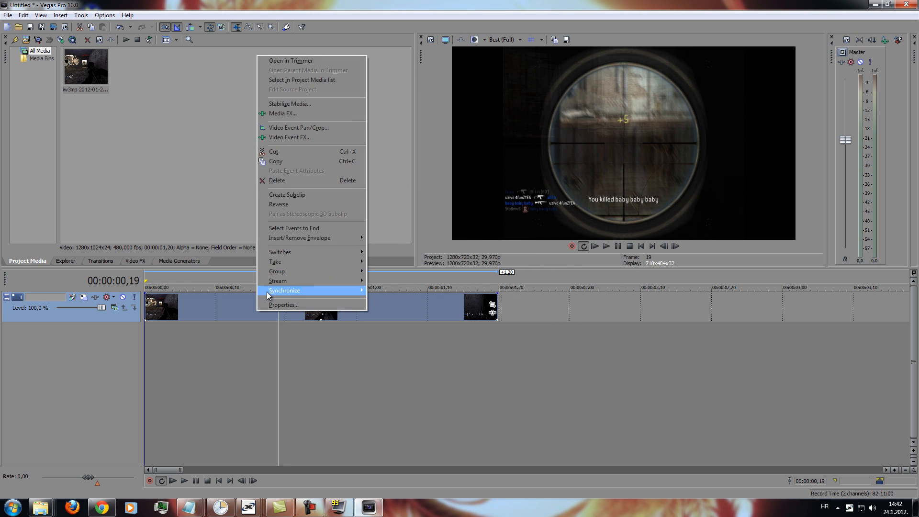
mouse_move(299, 128)
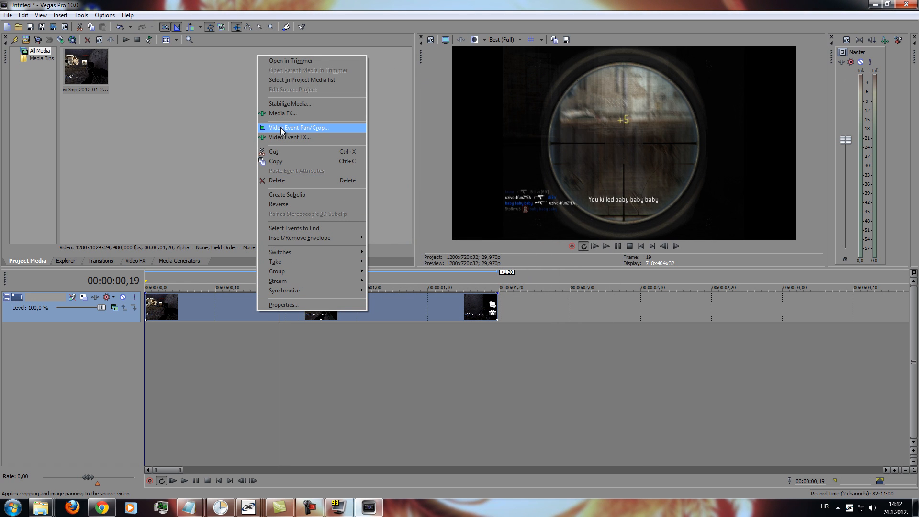
left_click(302, 128)
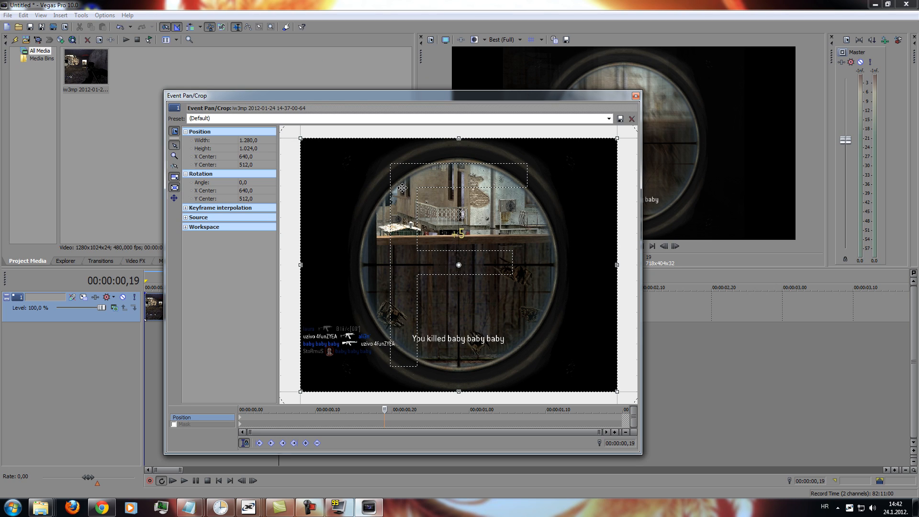
left_click(608, 118)
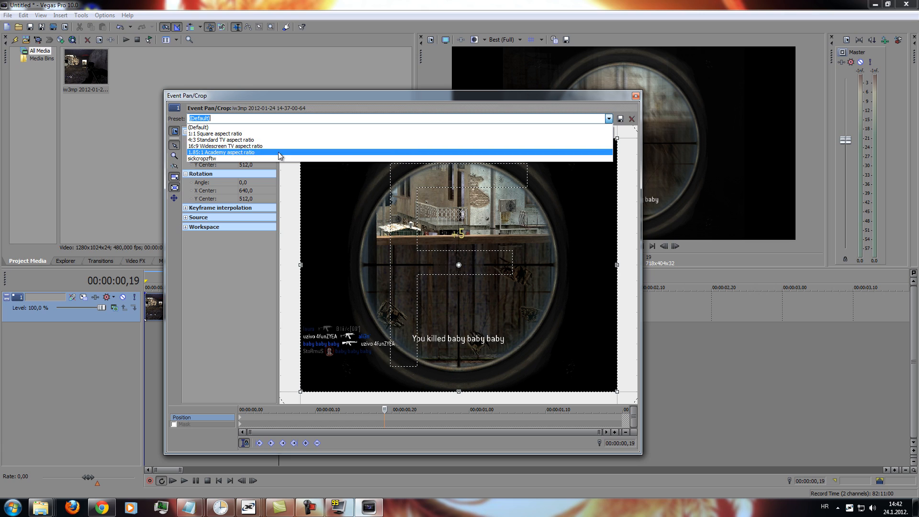
mouse_move(226, 146)
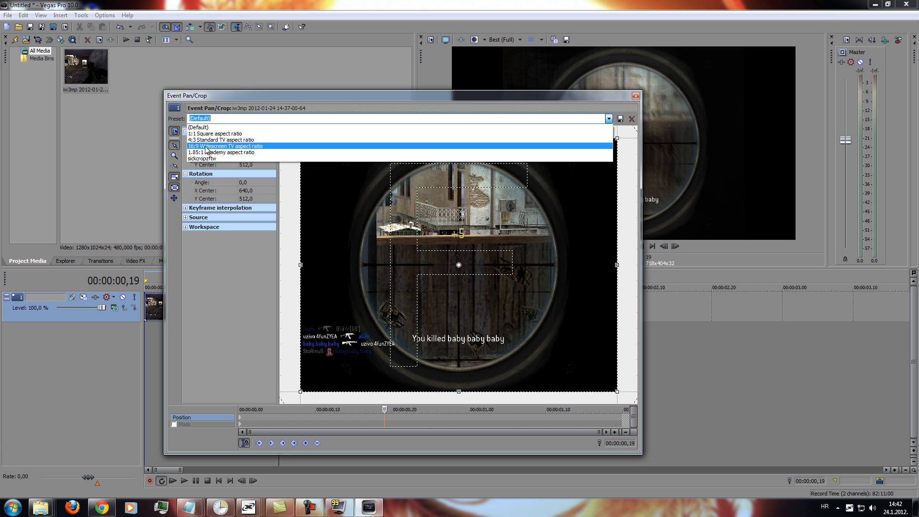
left_click(226, 147)
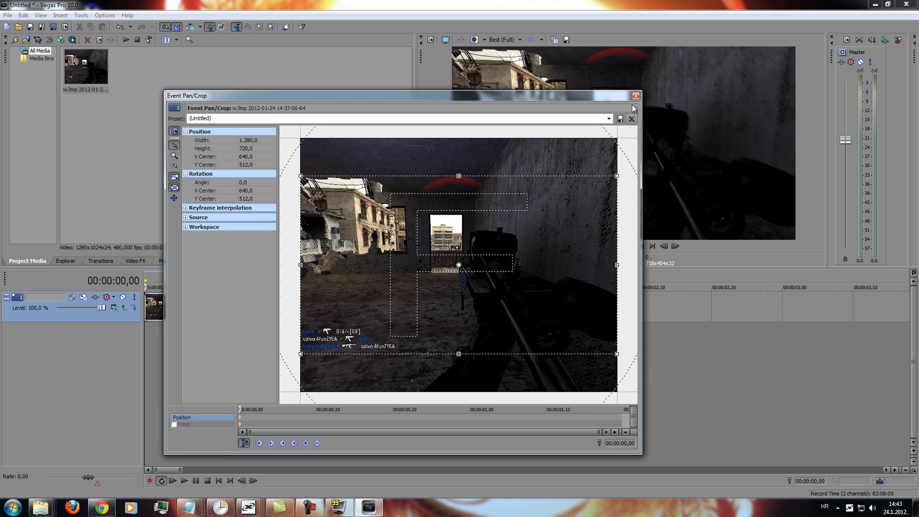
left_click(635, 95)
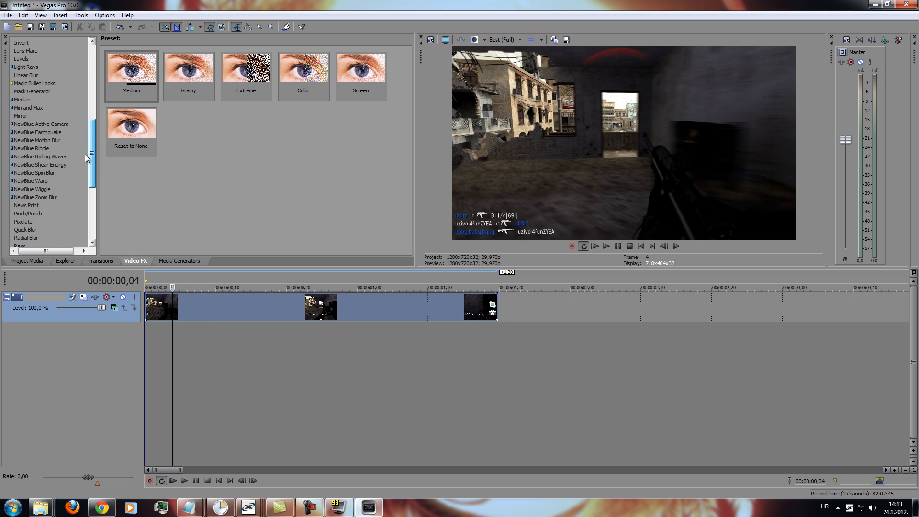
Apply the dat_cfg Color Curves preset to the gameplay clip.
left_click(34, 83)
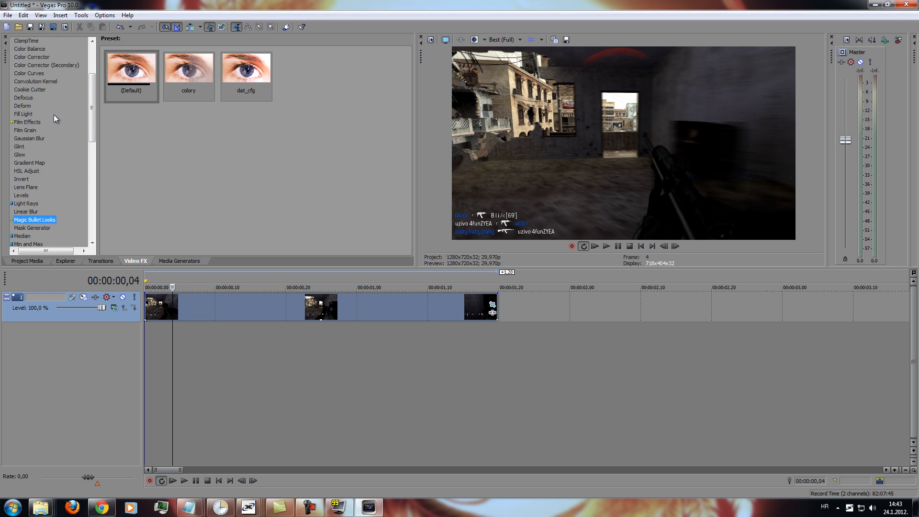
left_click(29, 156)
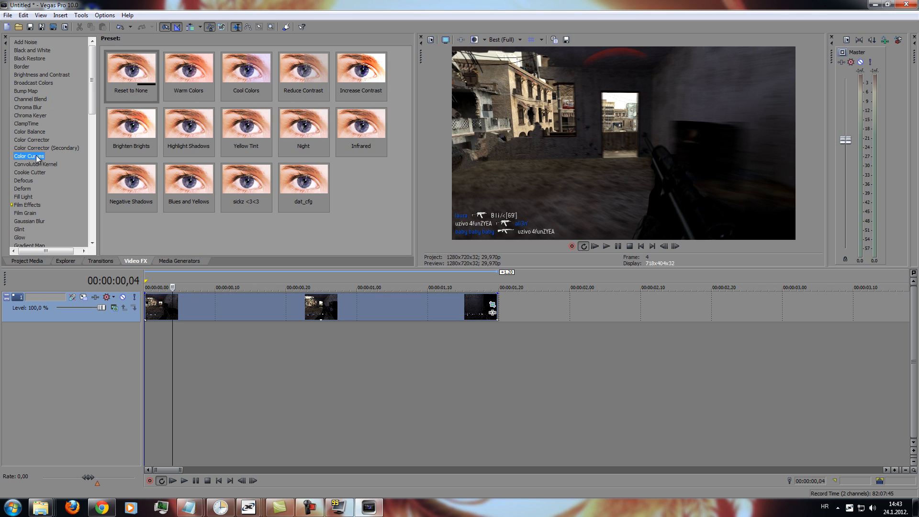
left_click(303, 180)
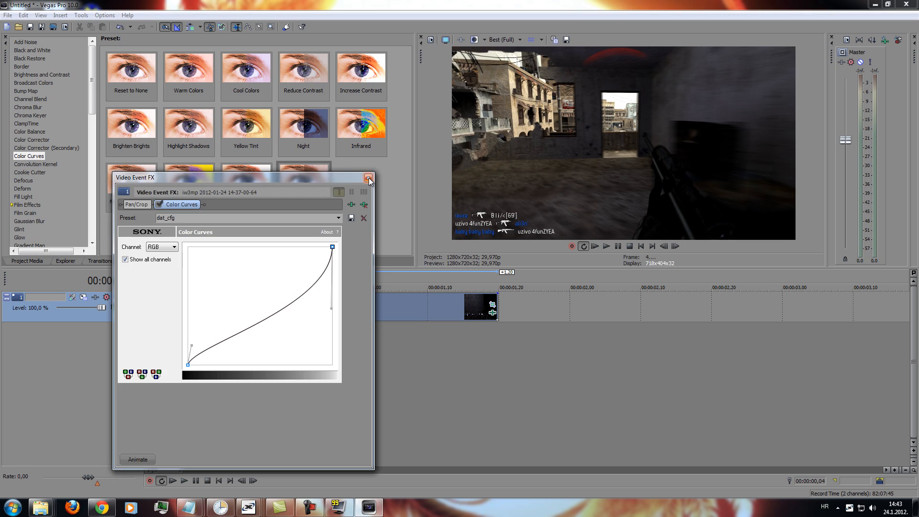
left_click(368, 178)
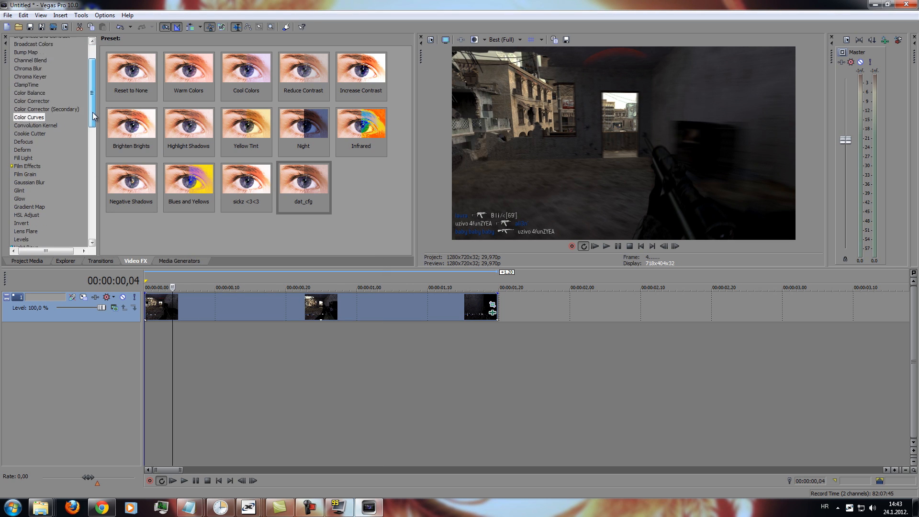
Add the dat_cfg Magic Bullet Looks preset to the clip.
left_click(34, 125)
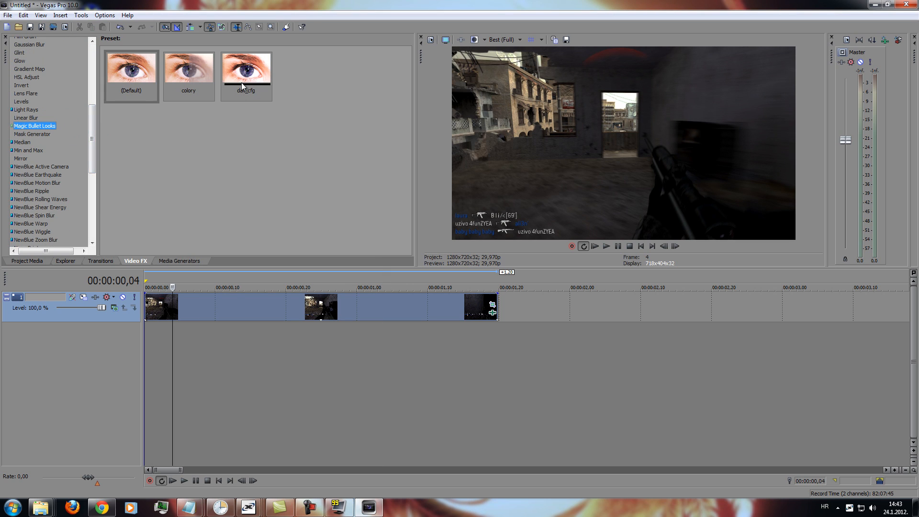
double_click(246, 67)
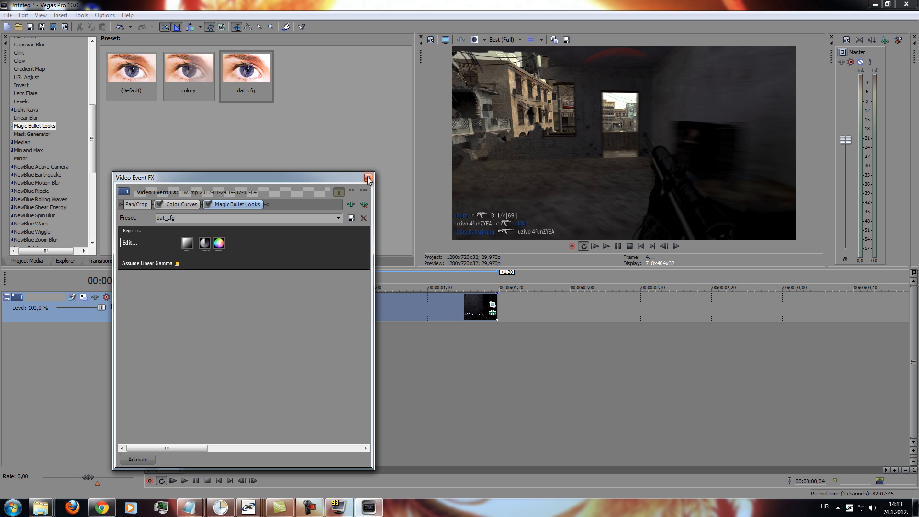
left_click(368, 177)
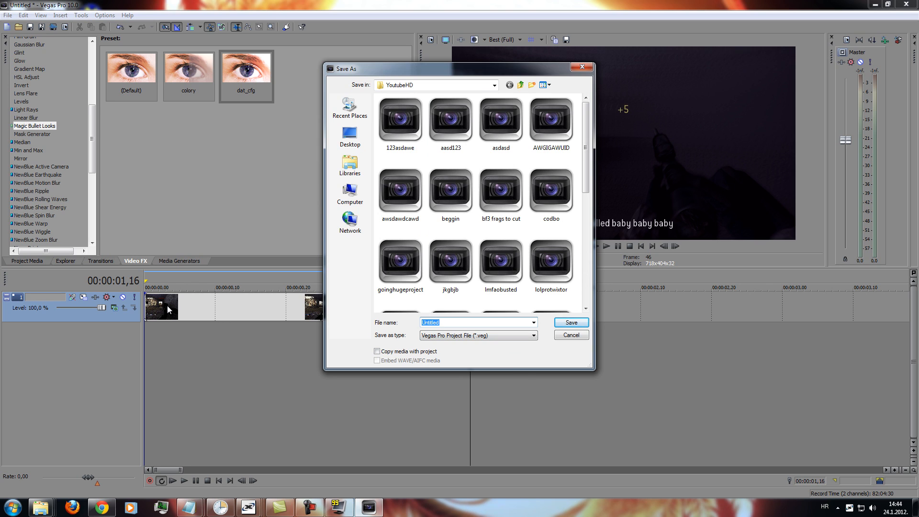
Save the project as adaiowd and choose Video for Windows AVI as render format.
left_click(570, 323)
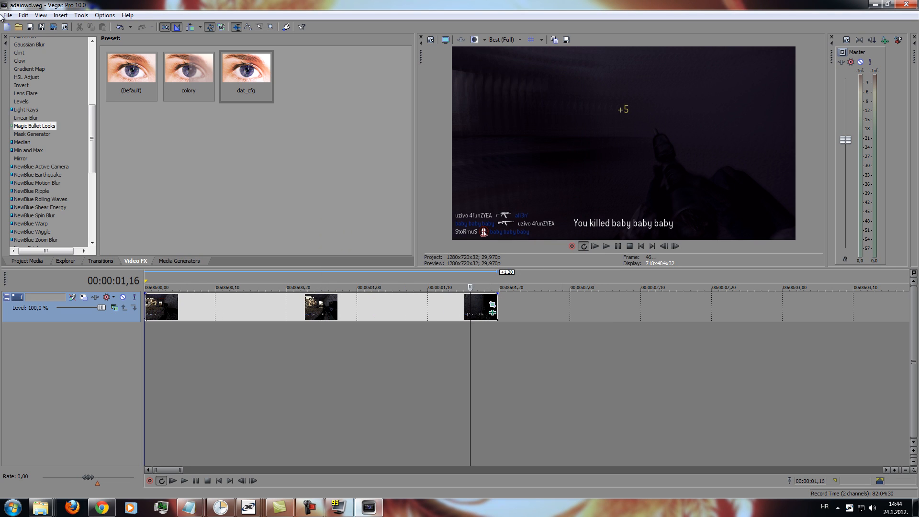
left_click(8, 15)
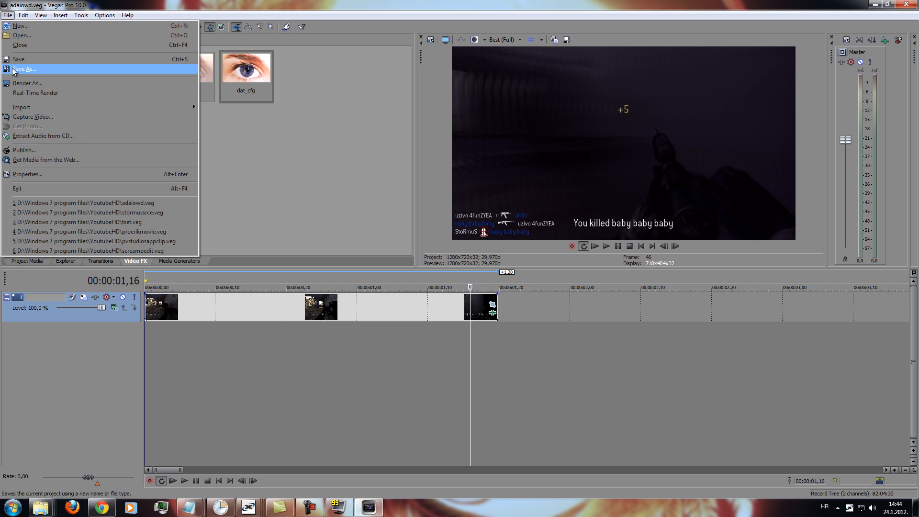
left_click(27, 83)
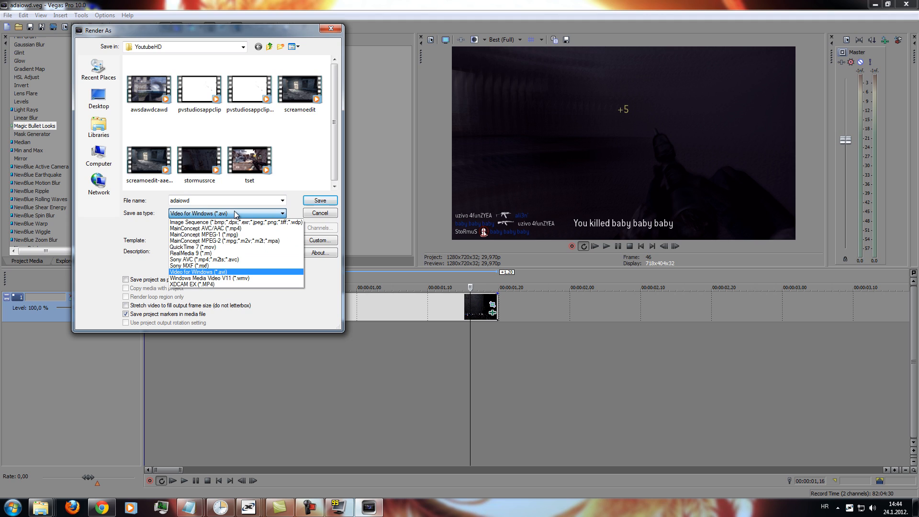
left_click(198, 271)
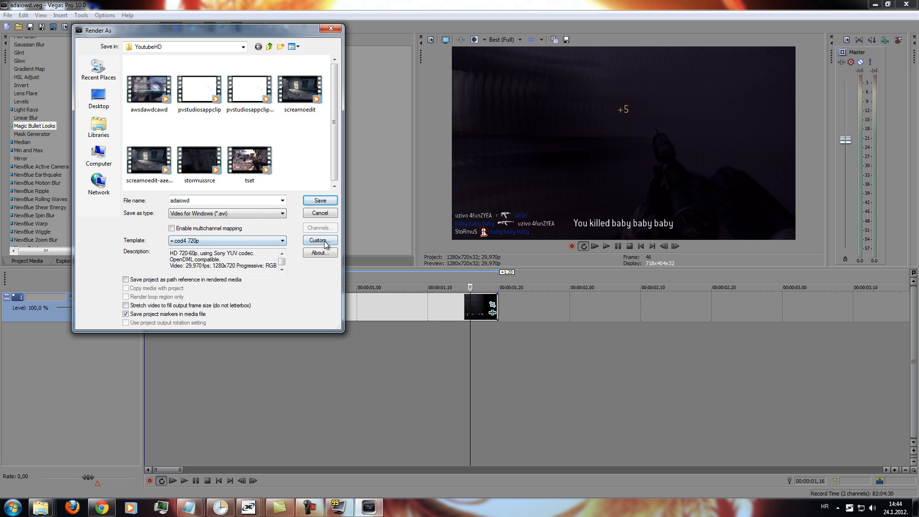
Review the cod4 720p template's custom settings and start rendering adaiowd.avi.
left_click(320, 241)
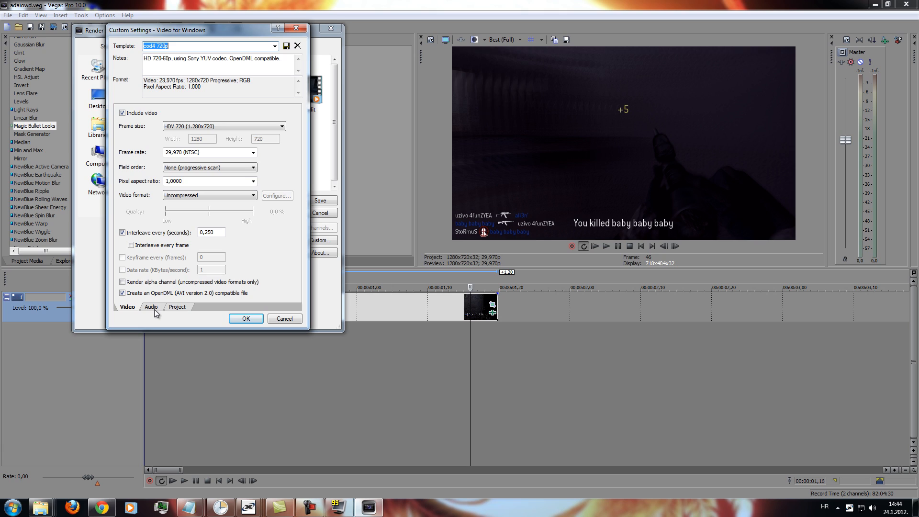
left_click(151, 307)
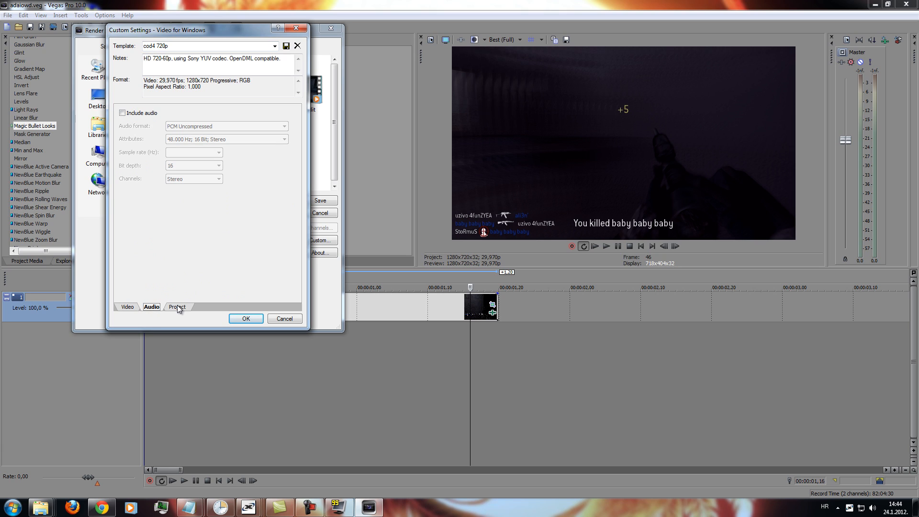
left_click(177, 307)
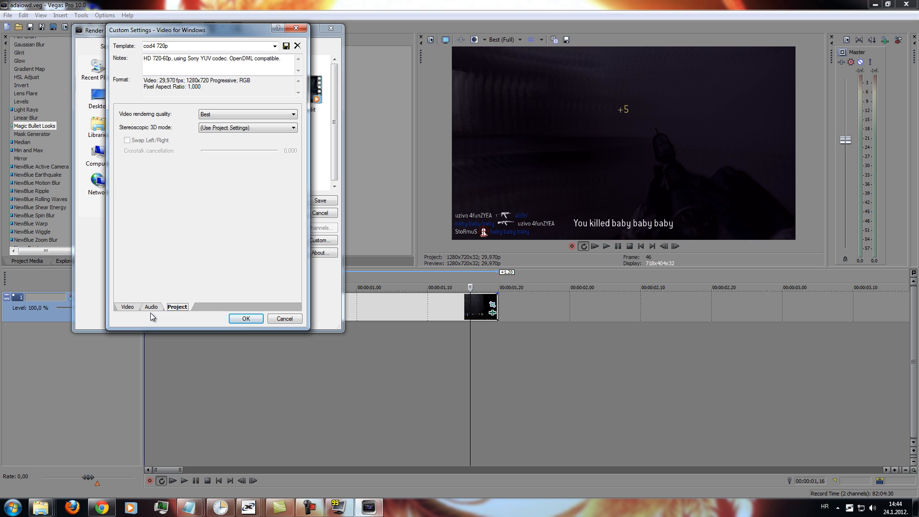
left_click(127, 307)
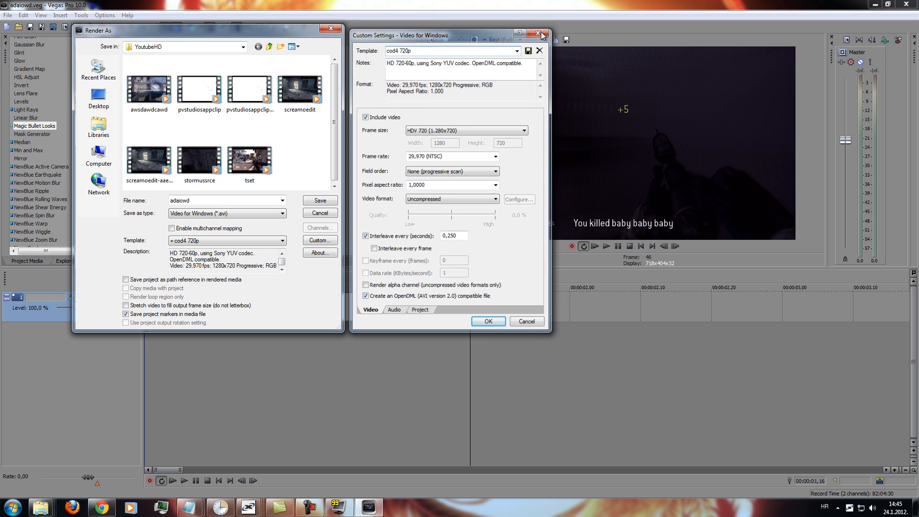
left_click(488, 321)
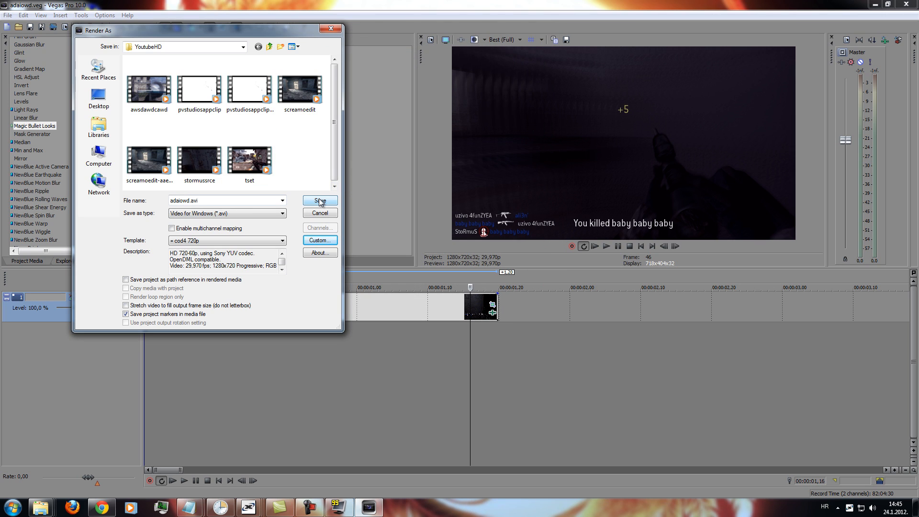
left_click(320, 201)
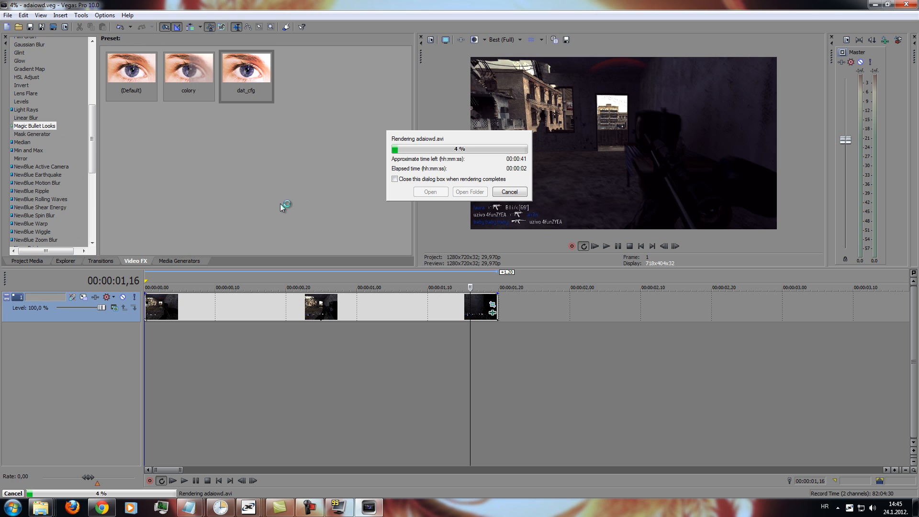
mouse_move(512, 5)
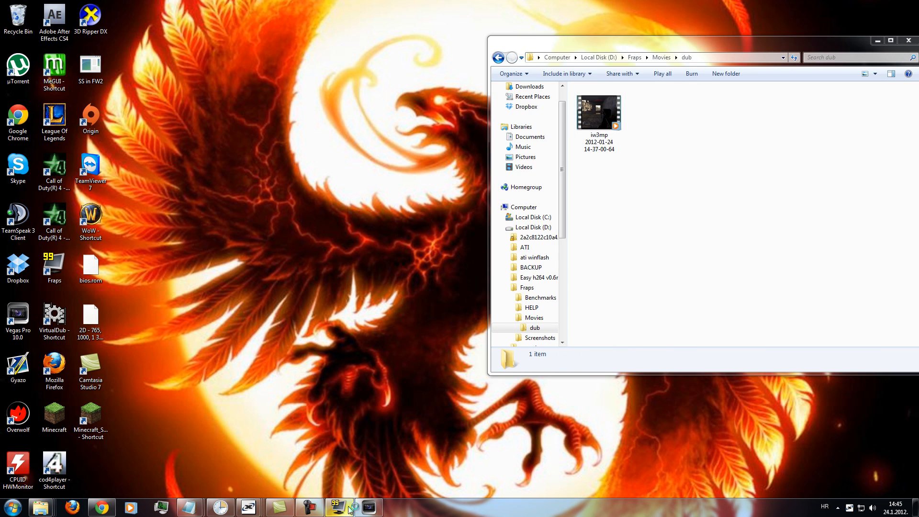
Launch MeGUI while the render runs and decline reviewing its updates.
left_click(336, 507)
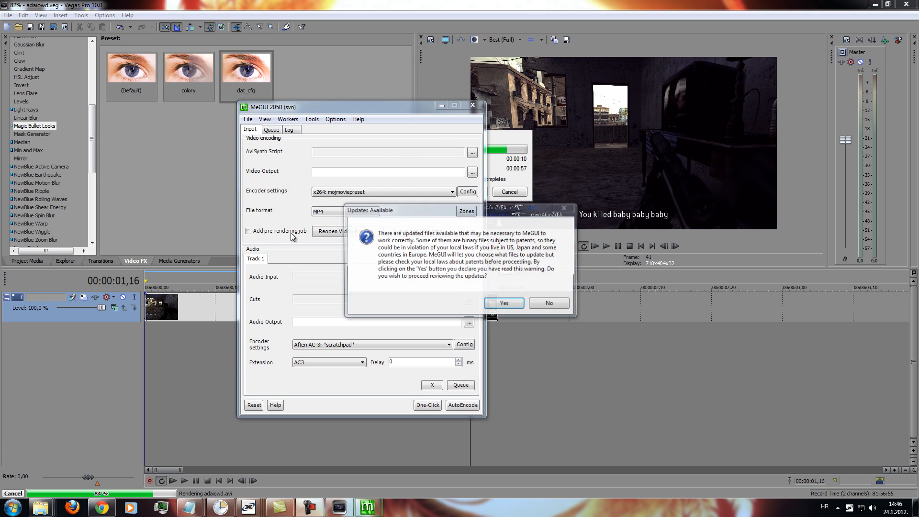
left_click(547, 304)
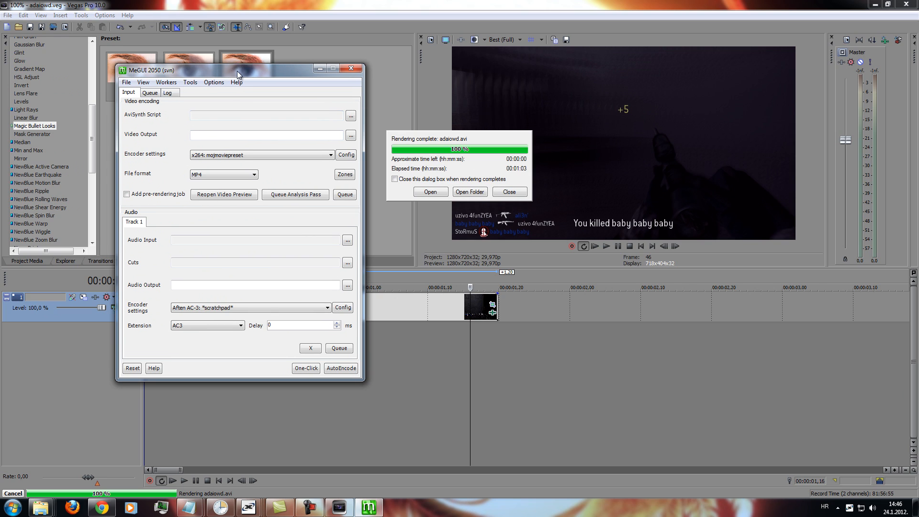
Browse the mojmoviepreset x264 Frame-Type, Analysis and Misc tabs, closing without changes.
left_click_drag(238, 68, 254, 136)
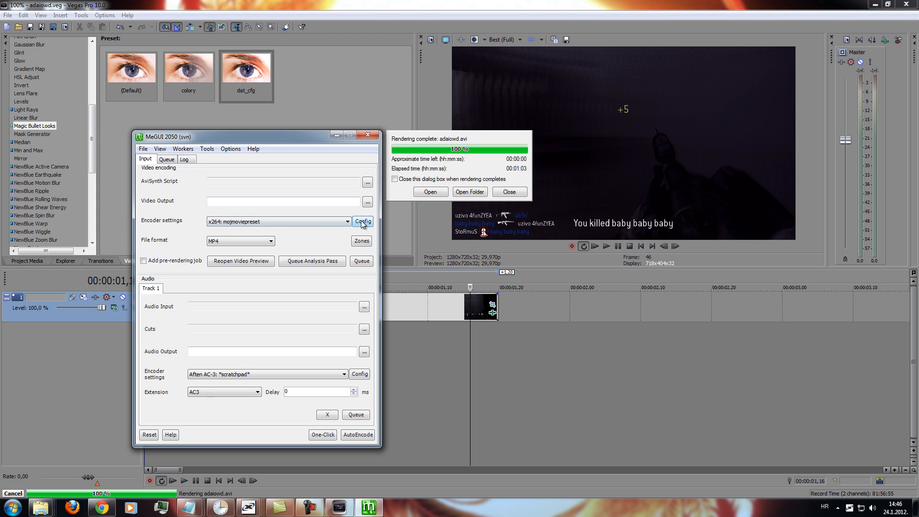
left_click(363, 222)
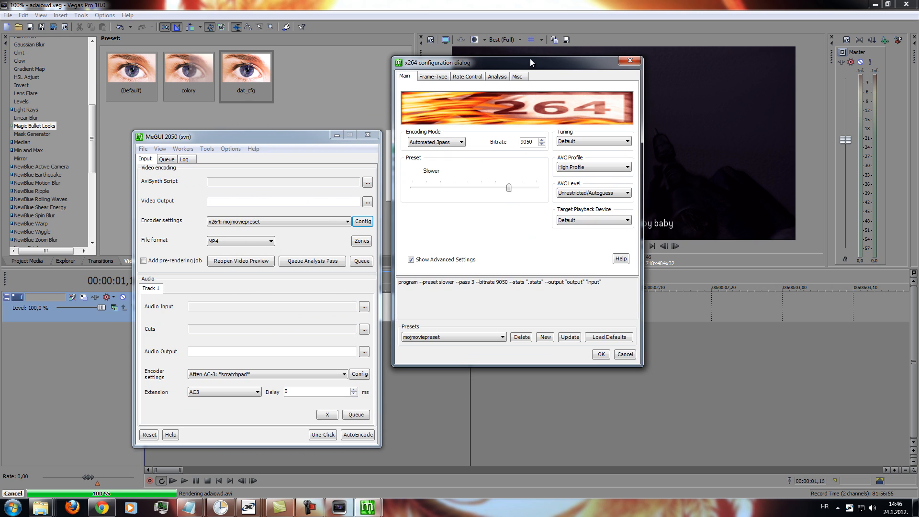
mouse_move(509, 187)
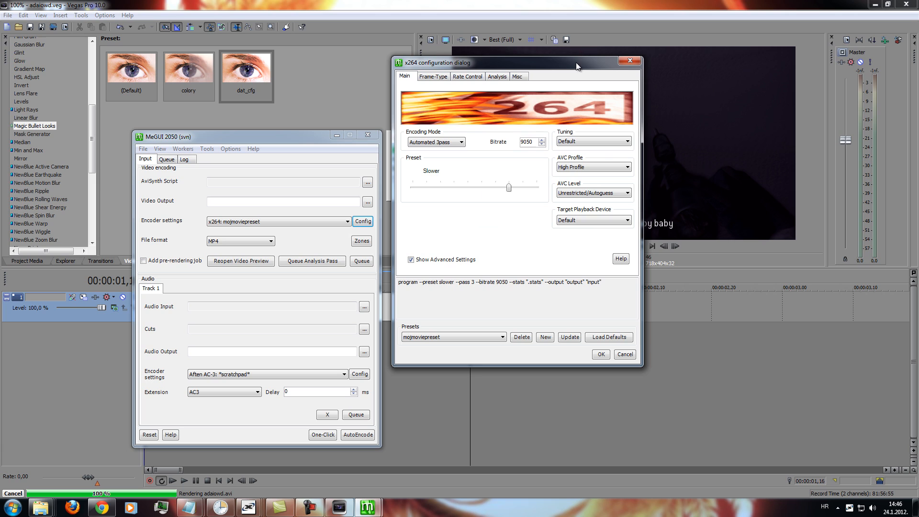
mouse_move(433, 76)
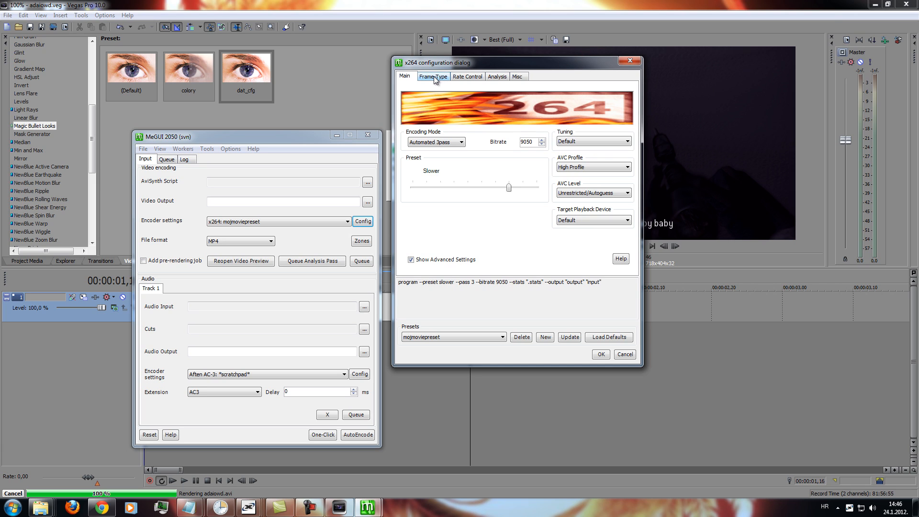
left_click(433, 76)
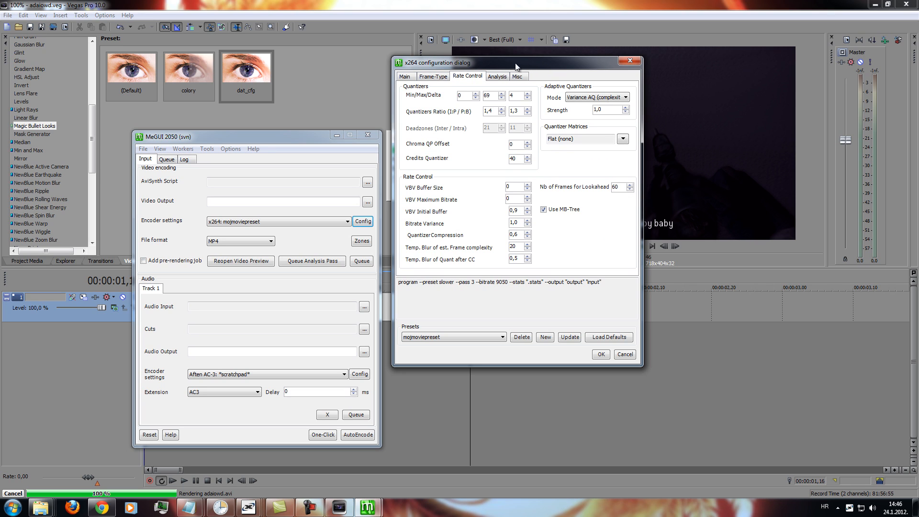
left_click(496, 75)
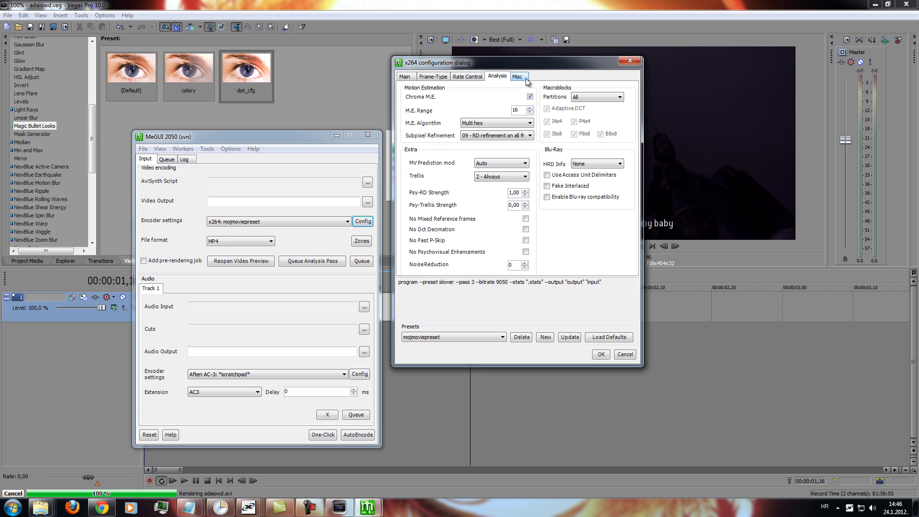
left_click(517, 76)
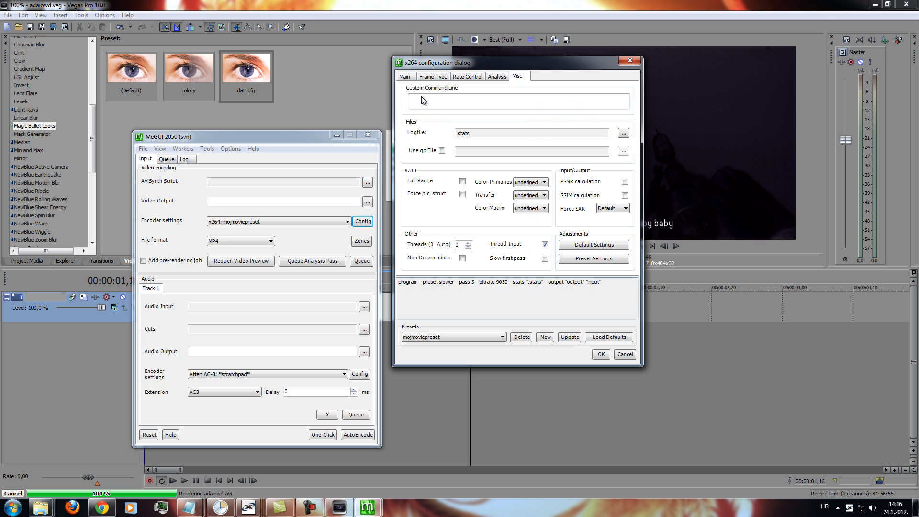
left_click(406, 76)
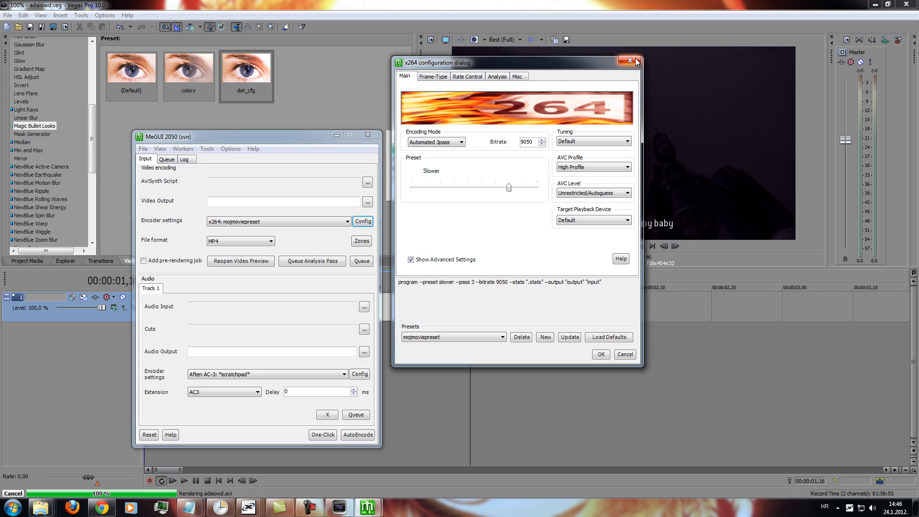
left_click(630, 61)
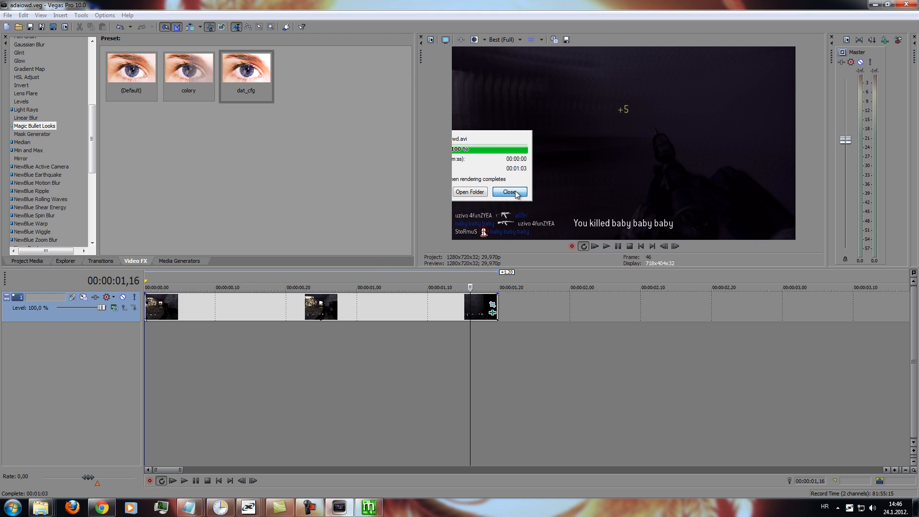
Dismiss the render notice and select the adaiowd clip in the YoutubeHD folder.
left_click(509, 191)
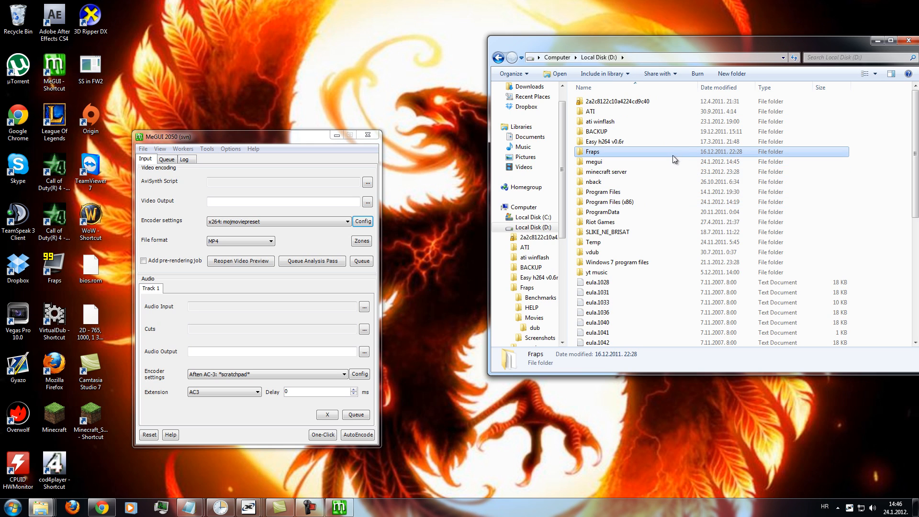
left_click(618, 262)
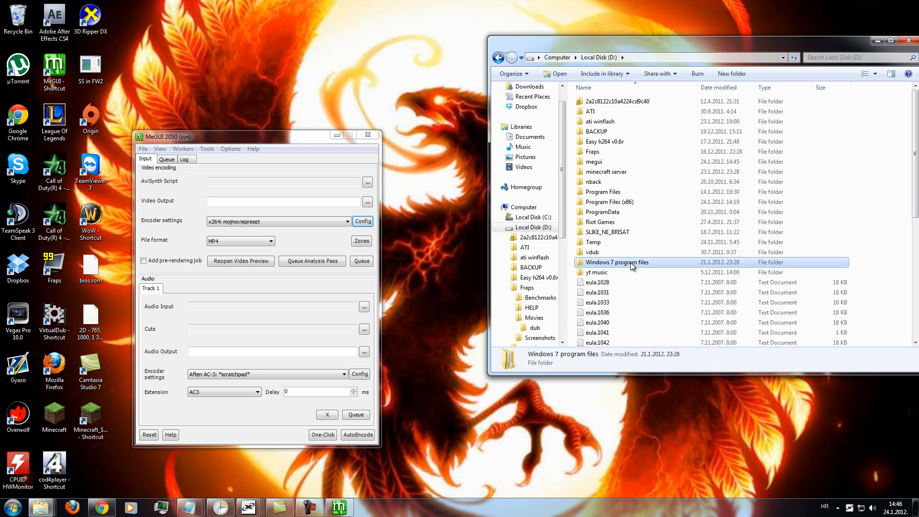
double_click(618, 262)
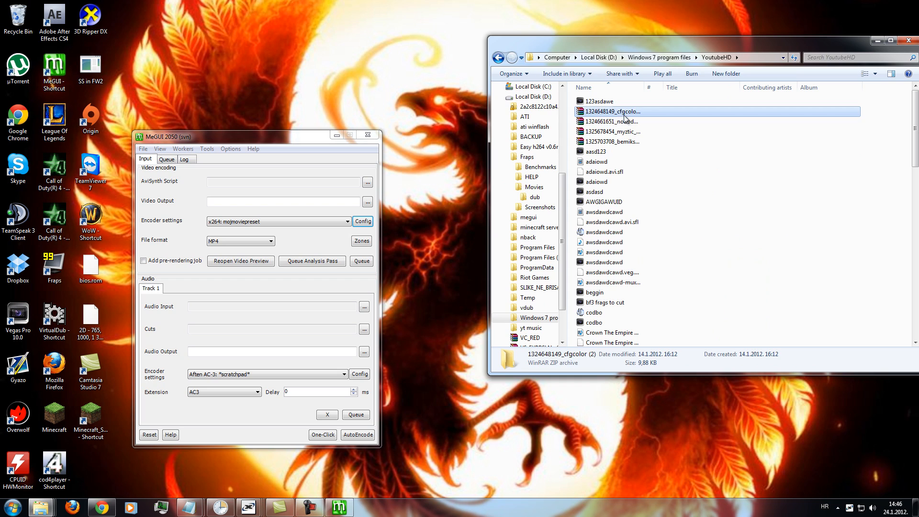
left_click(596, 161)
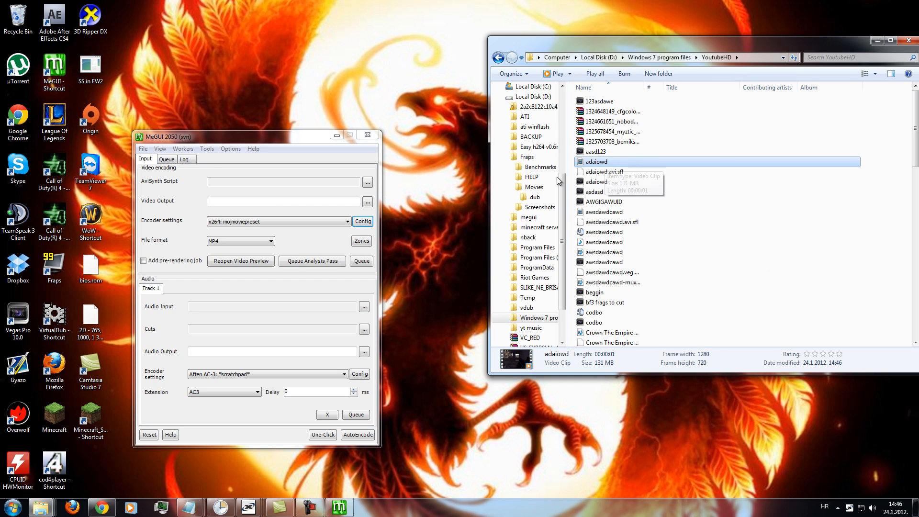
left_click(206, 149)
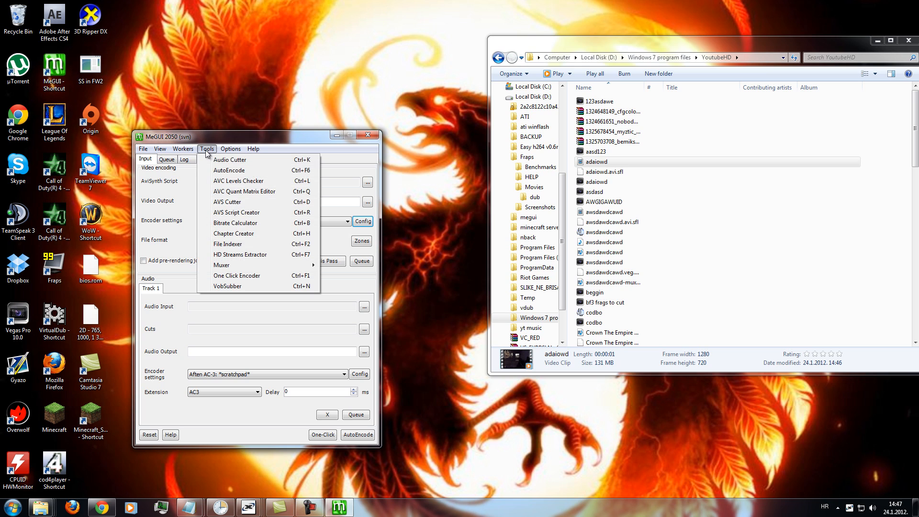
mouse_move(236, 212)
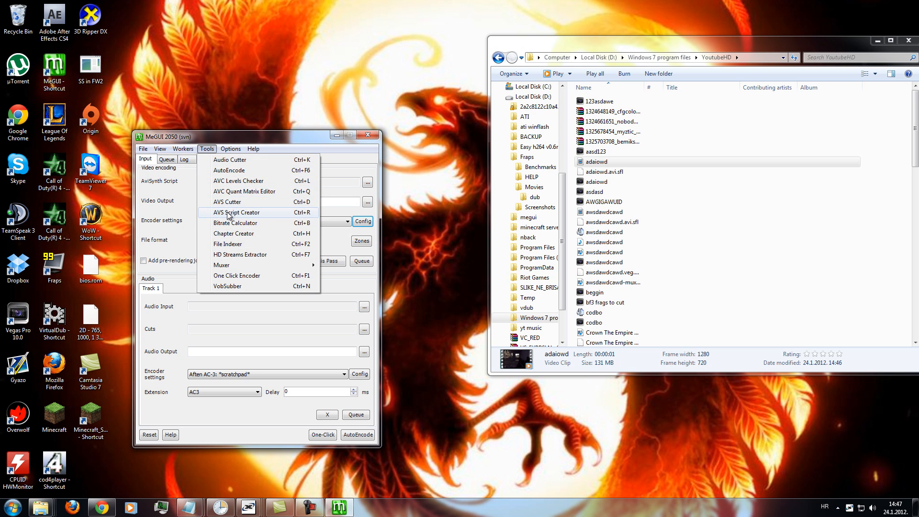
Create and load an AviSynth script from adaiowd.avi using DirectShowSource.
left_click(235, 212)
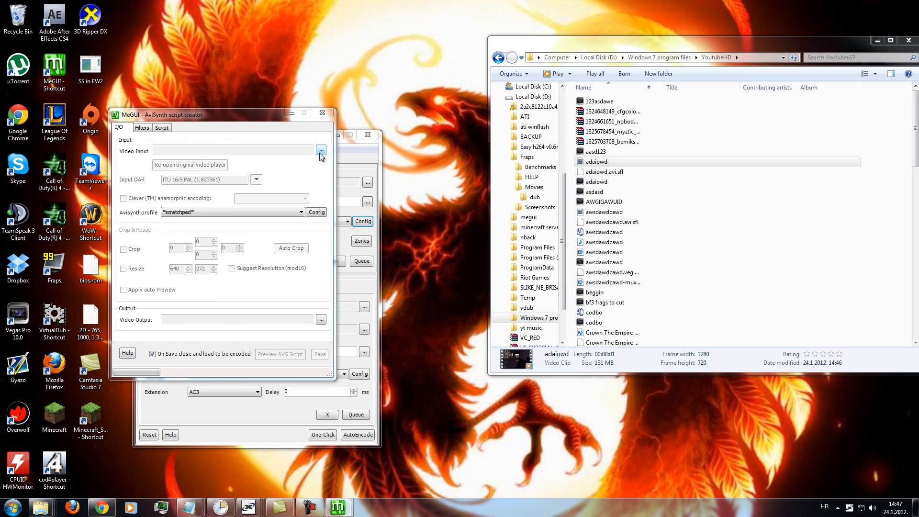
left_click(321, 151)
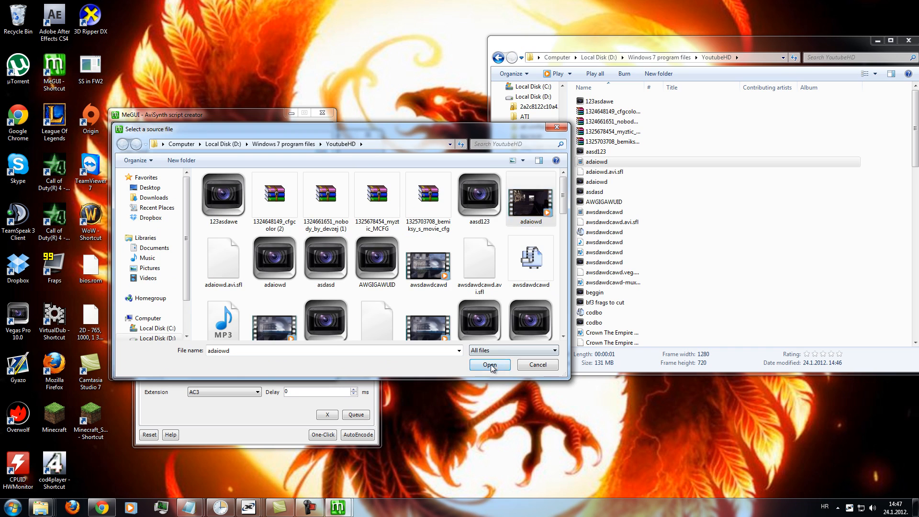
left_click(489, 365)
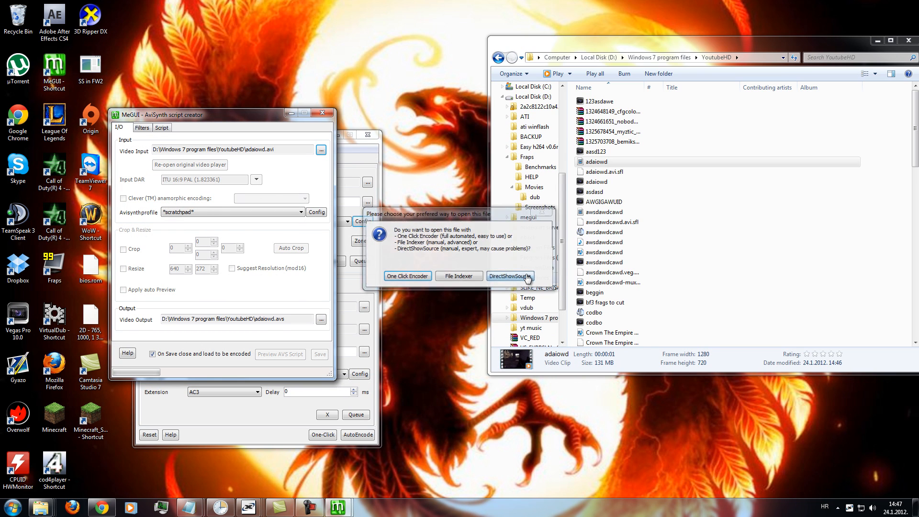
left_click(510, 276)
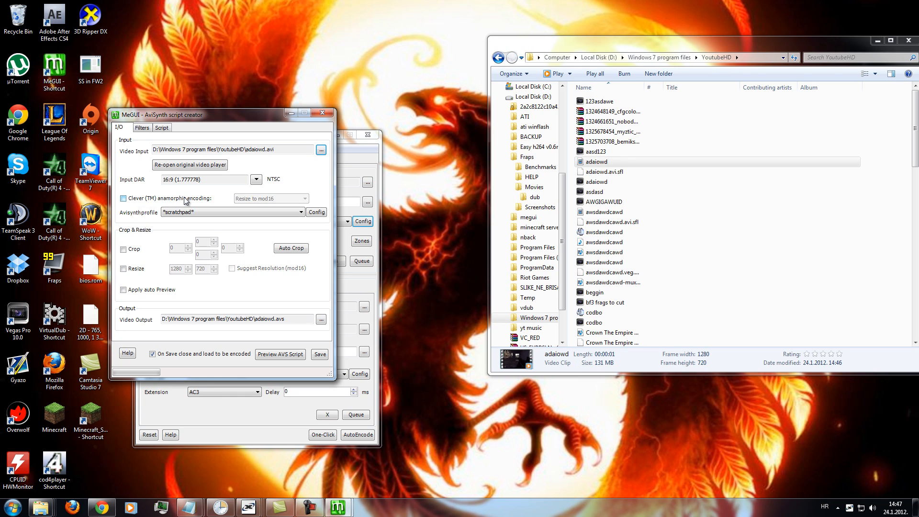
left_click(123, 198)
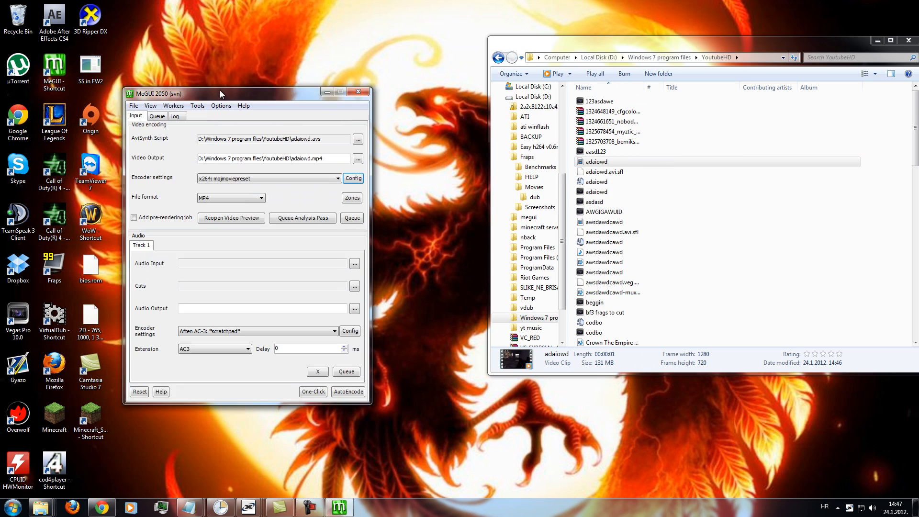
Queue the adaiowd x264 encode, dismiss the YV12 message, and select the new jobs.
left_click_drag(221, 94, 230, 23)
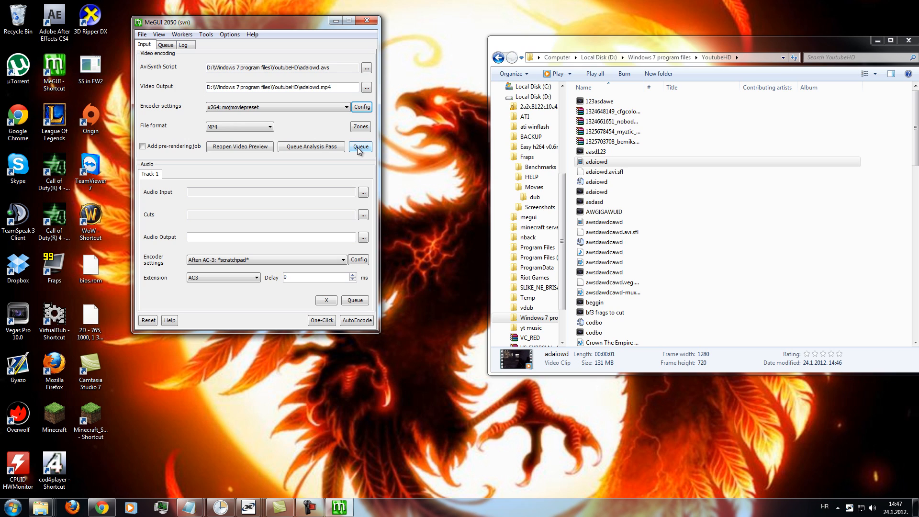
left_click(360, 146)
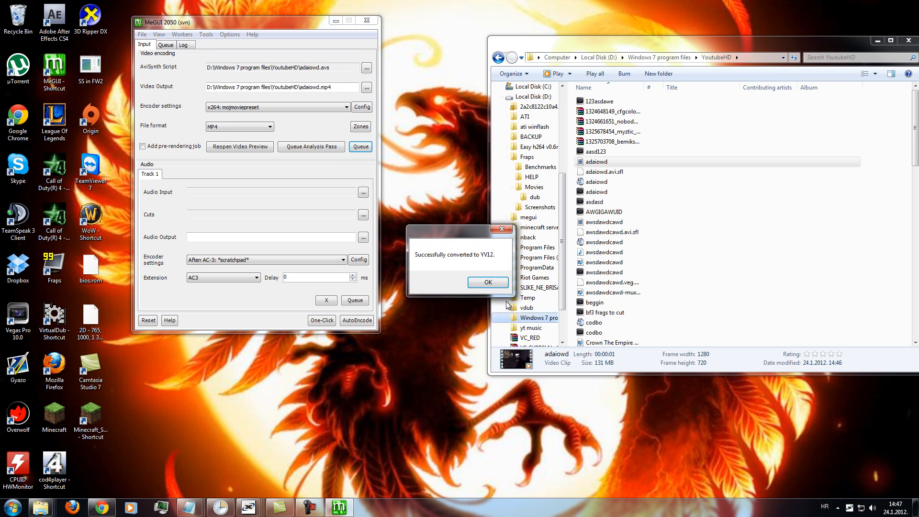
left_click(487, 282)
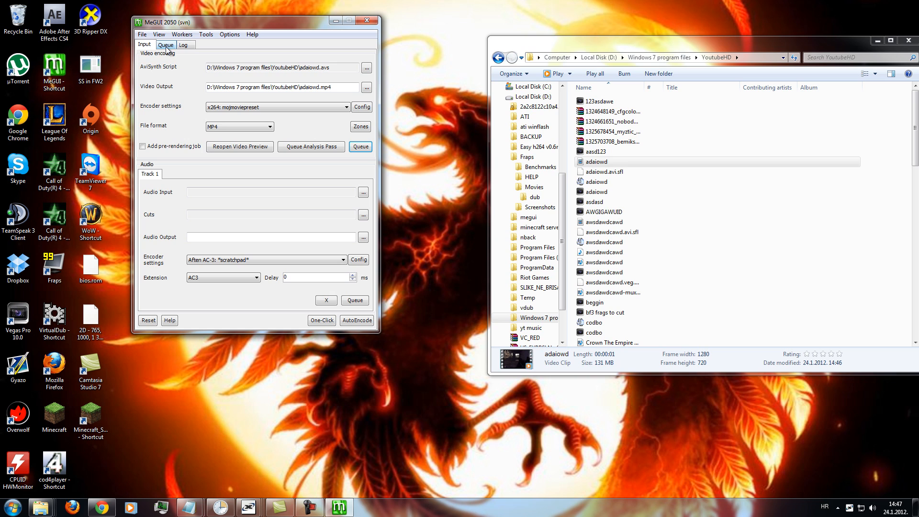
left_click(167, 44)
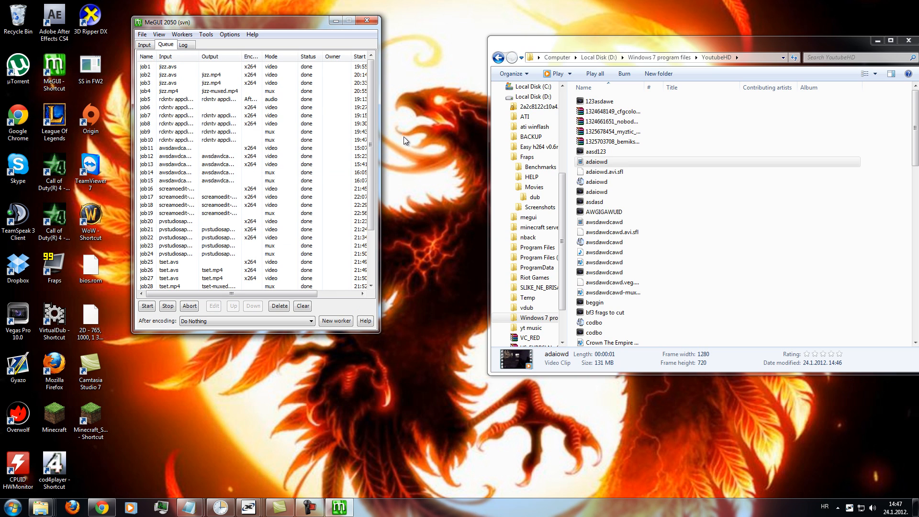
scroll("down", 3)
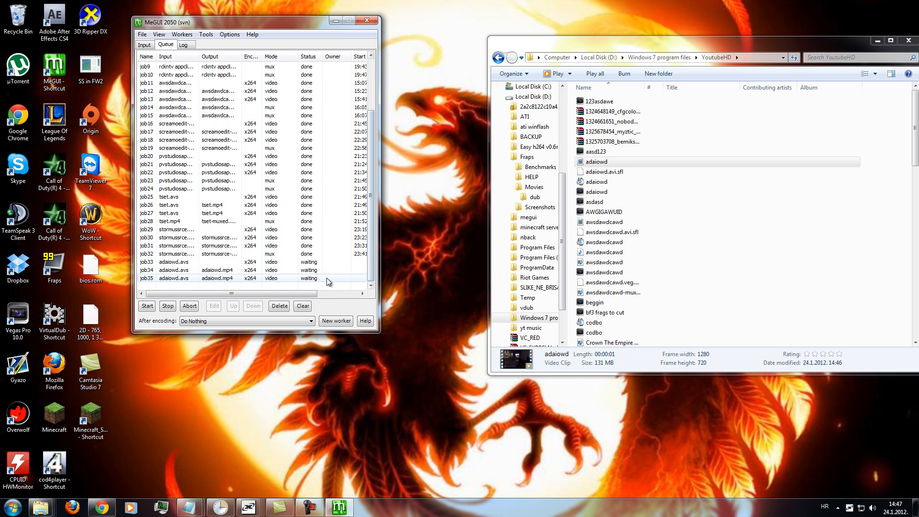
left_click(173, 278)
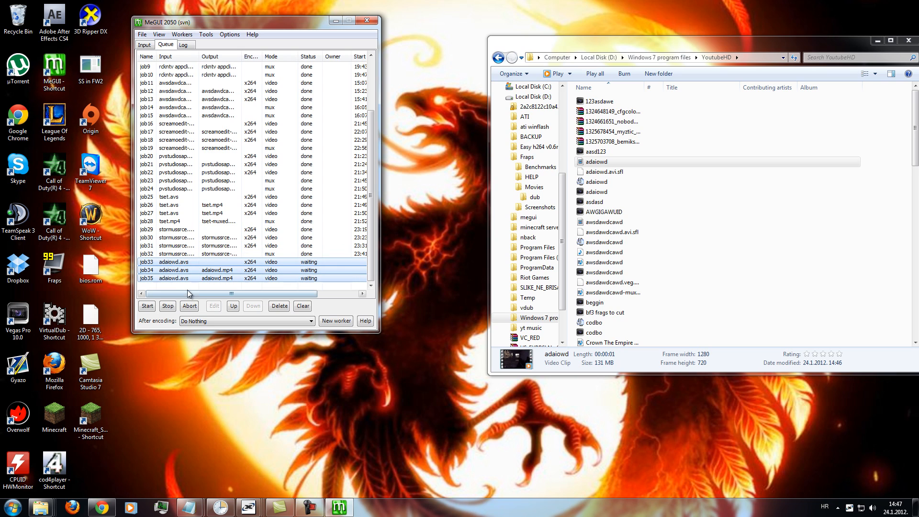
Show Worker 1 and start encoding the waiting adaiowd jobs 33–35.
left_click(182, 34)
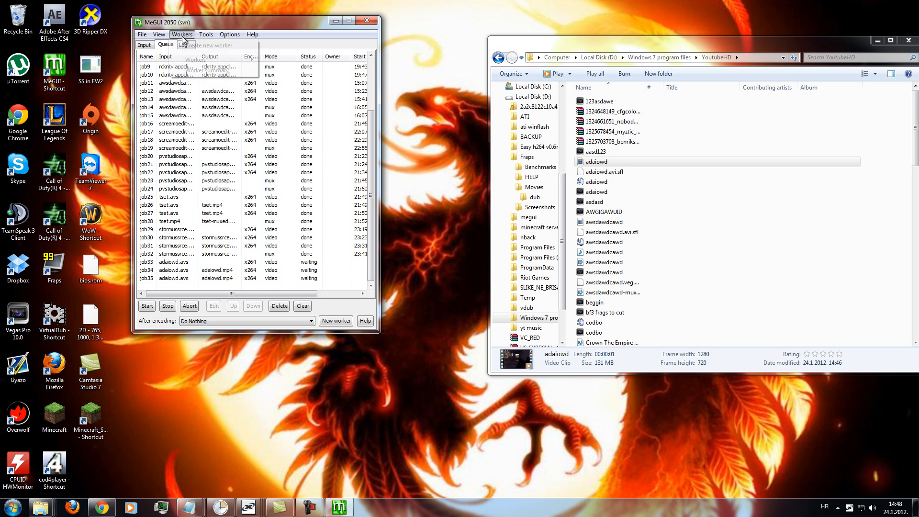
left_click(182, 34)
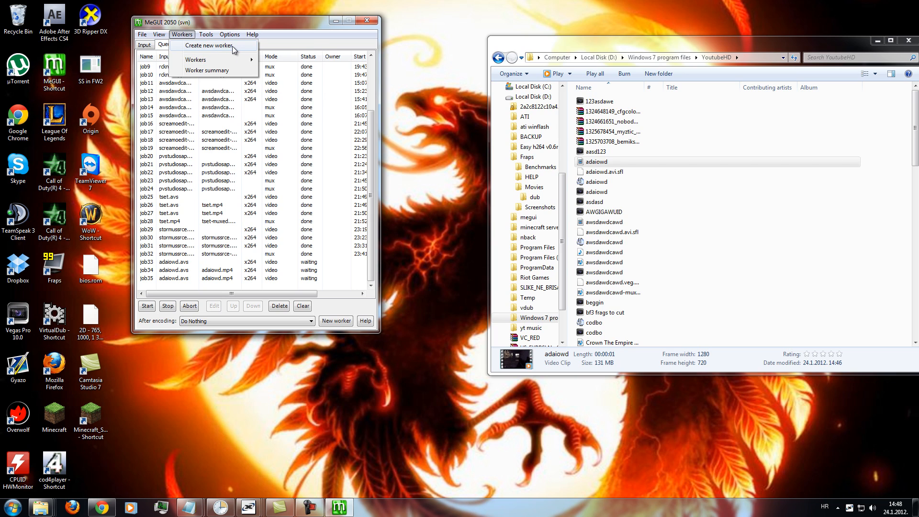
mouse_move(223, 60)
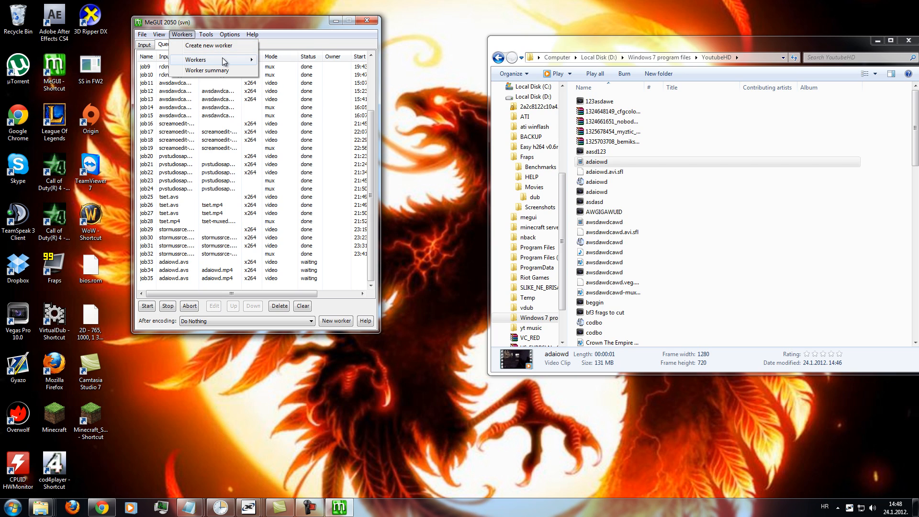
mouse_move(195, 60)
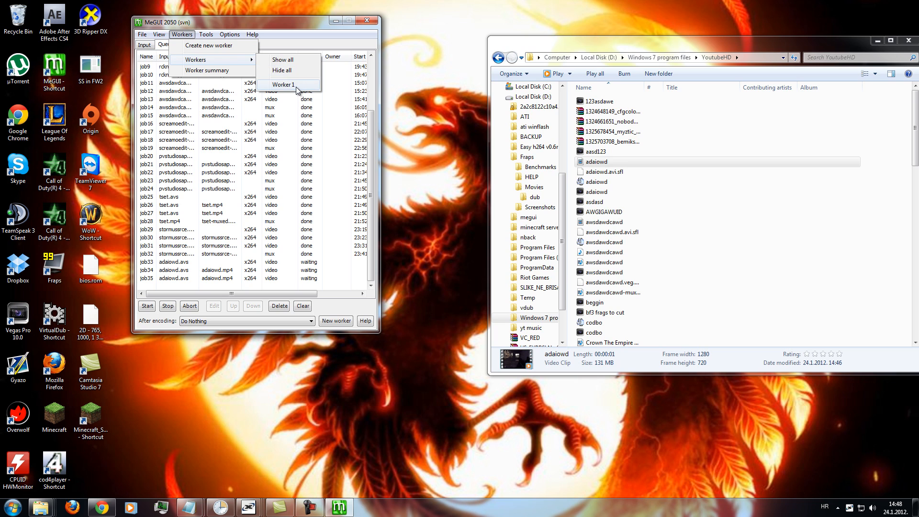
left_click(284, 84)
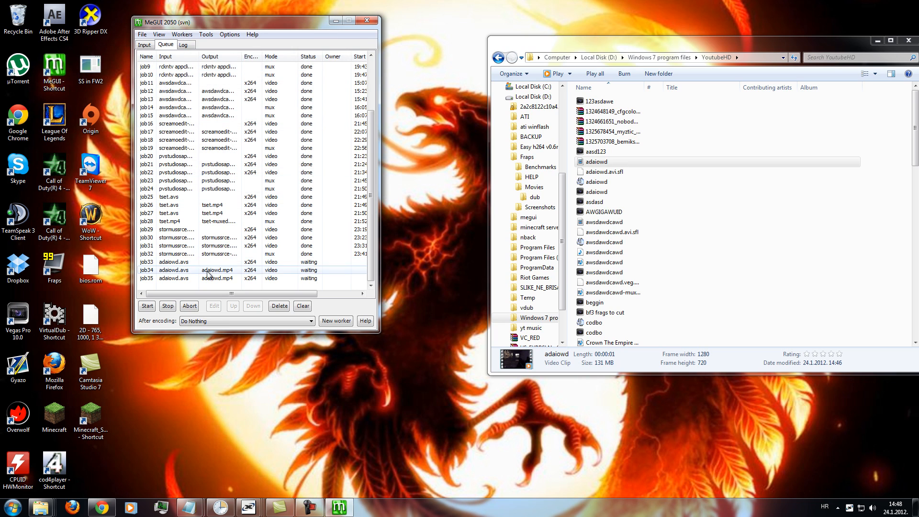
left_click(173, 262)
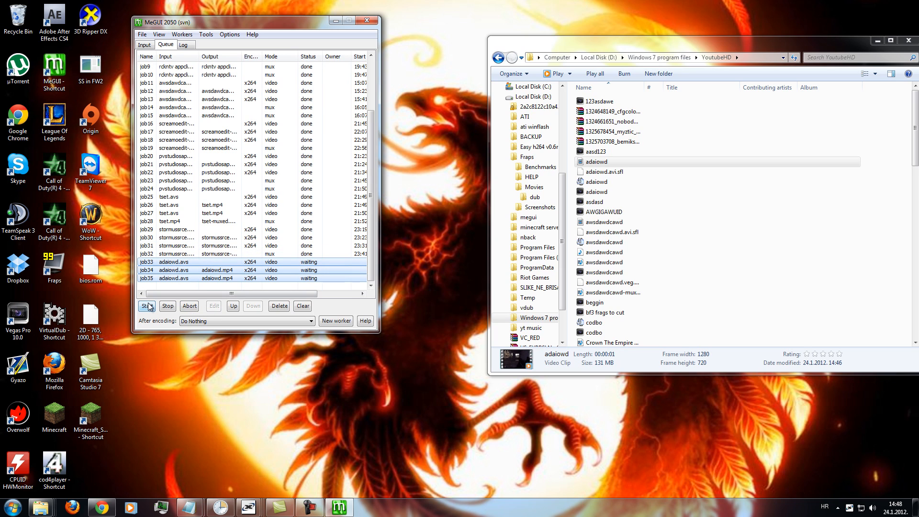
left_click(147, 305)
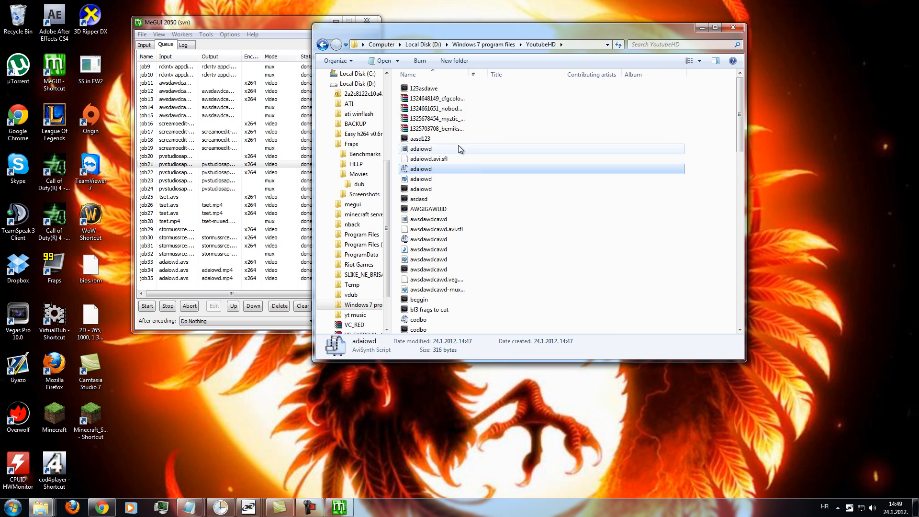
left_click(421, 169)
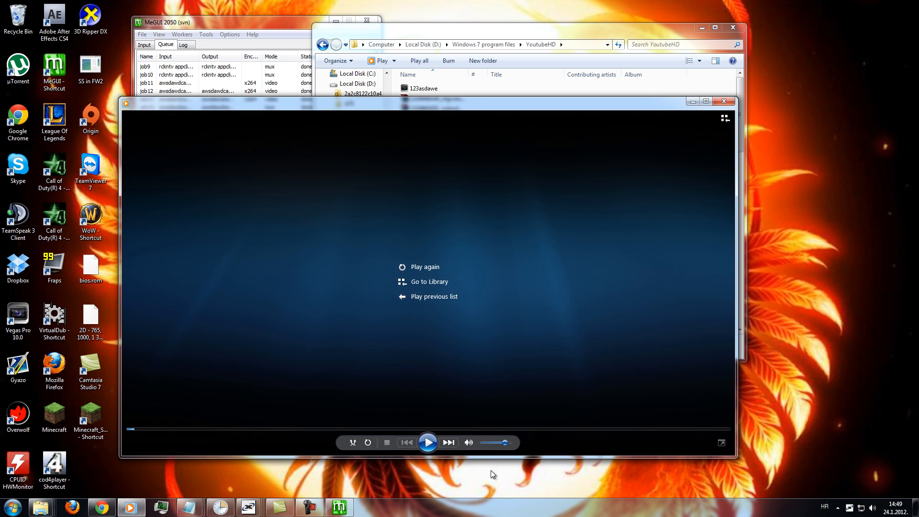
left_click(428, 442)
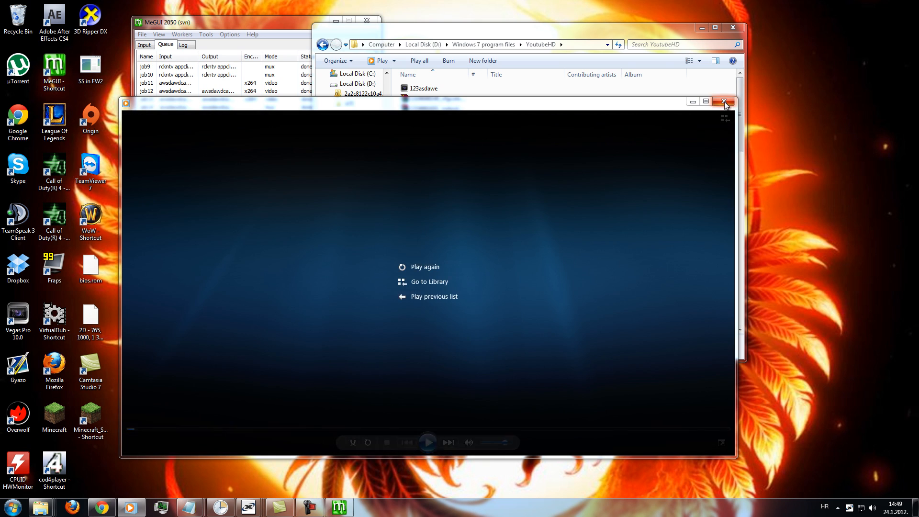
left_click(726, 101)
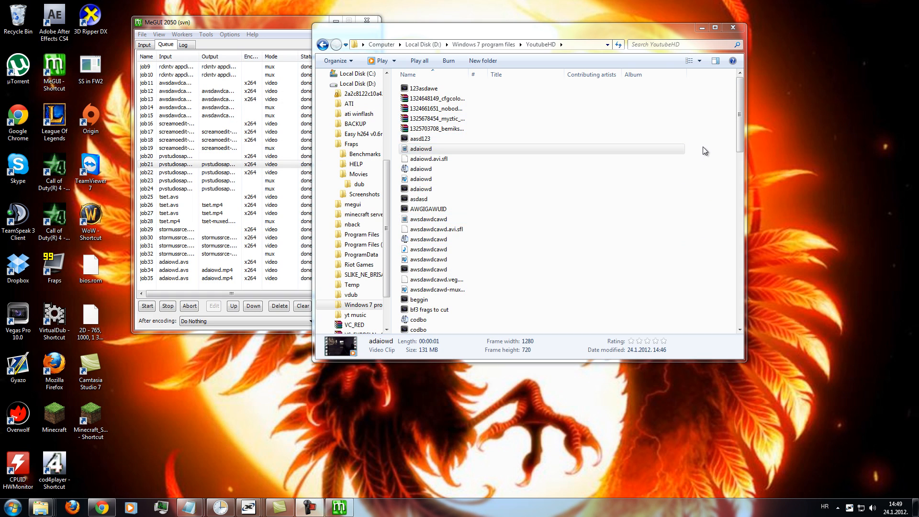